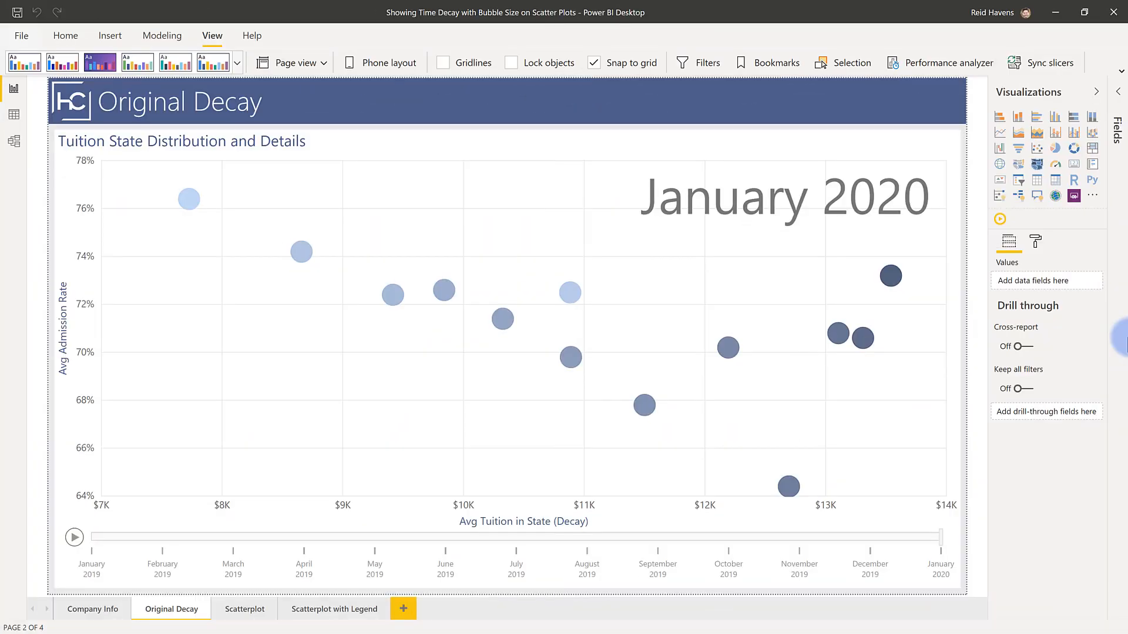
{"action": "mouse_move", "coordinate": [188, 197]}
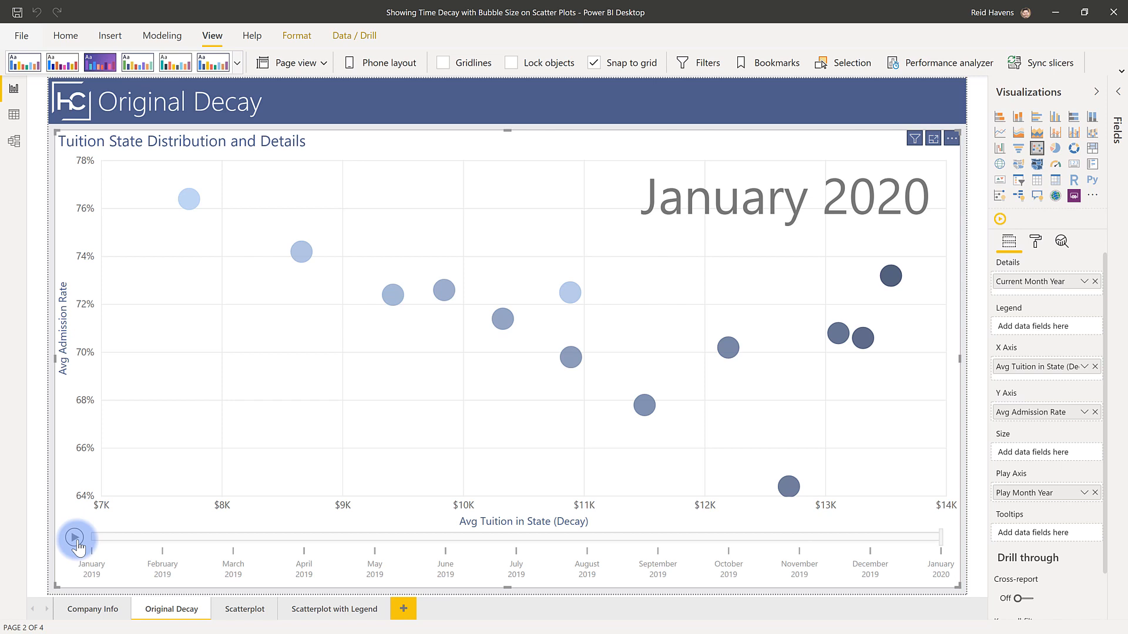
{"action": "mouse_move", "coordinate": [13, 140]}
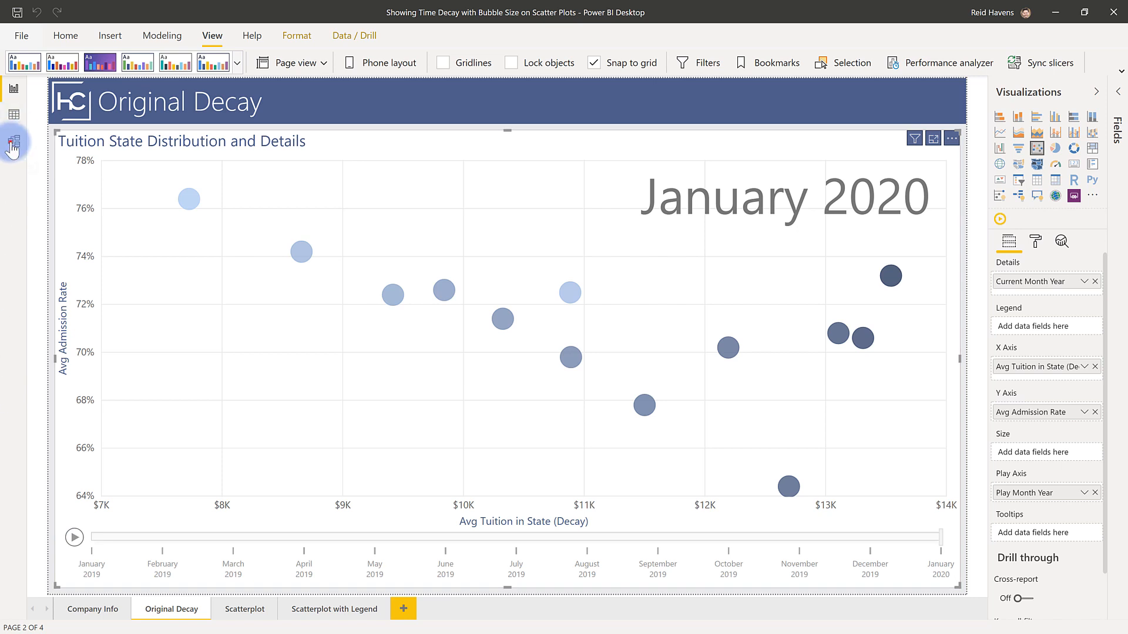
Review the Play Axis Date table (VALUES(Data[Month Year]), 13 months) from Model view
{"action": "left_click", "coordinate": [13, 141]}
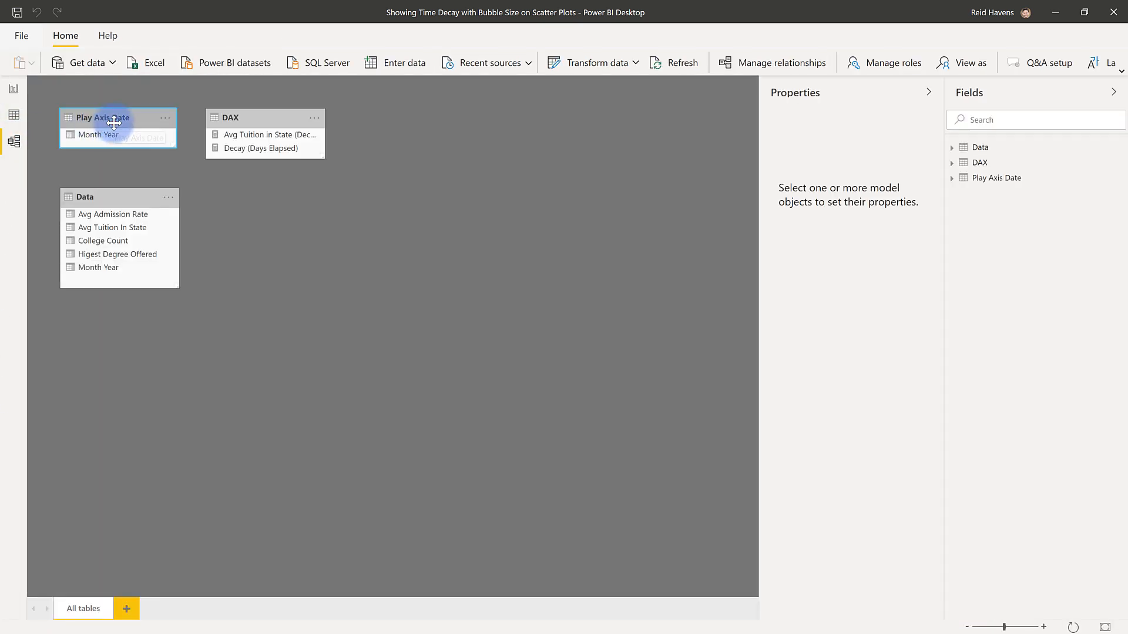
{"action": "left_click", "coordinate": [101, 117]}
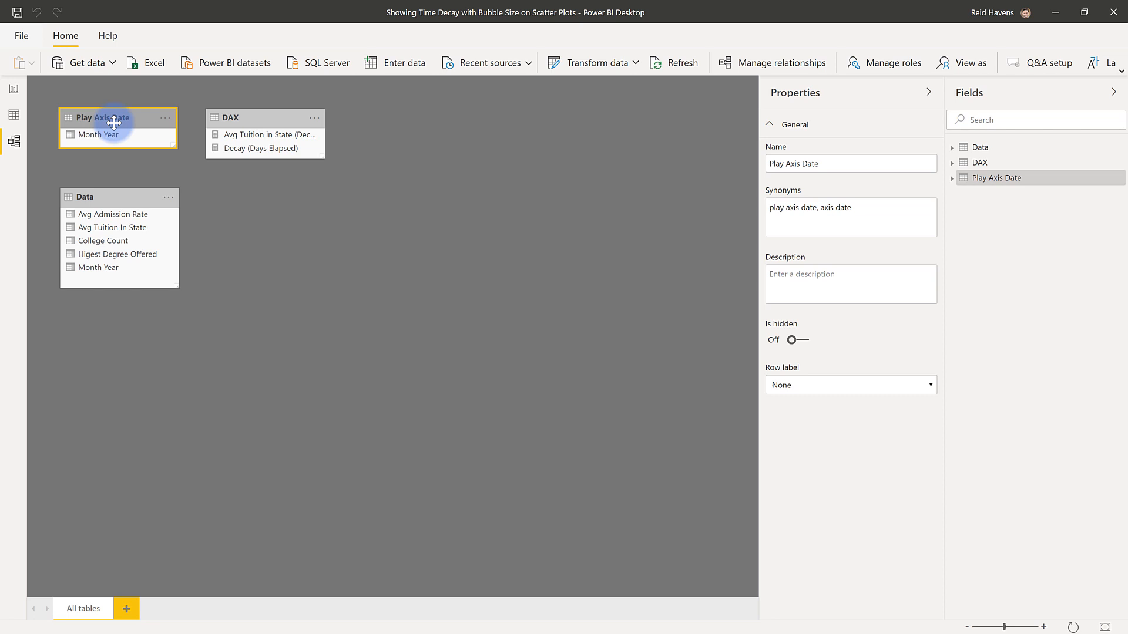
{"action": "mouse_move", "coordinate": [42, 128]}
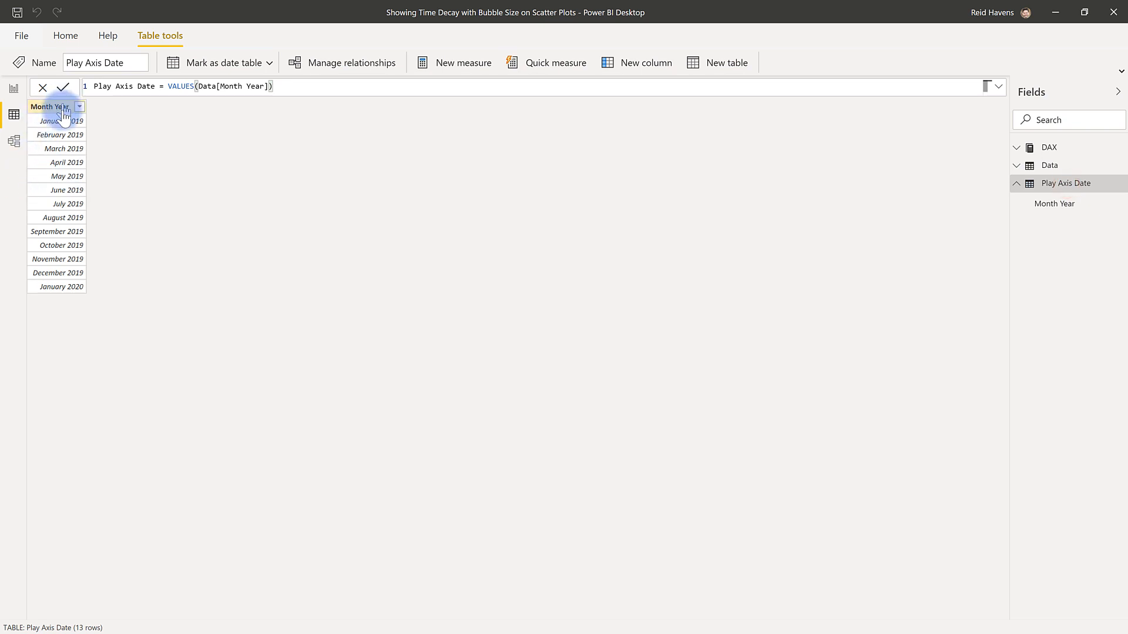
{"action": "mouse_move", "coordinate": [65, 320]}
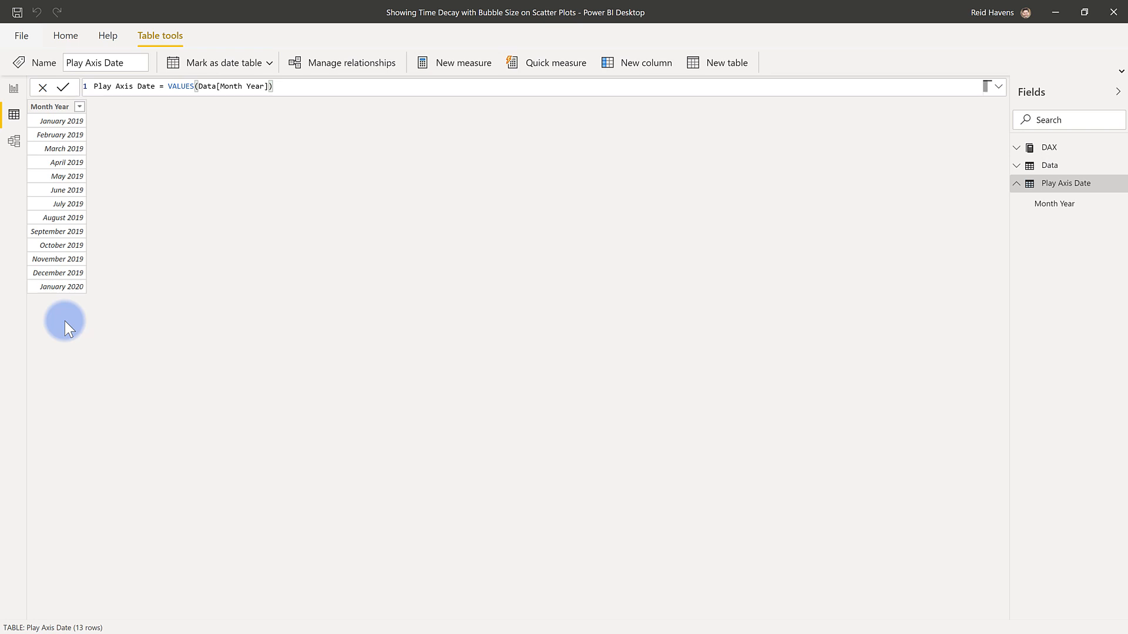
{"action": "left_click", "coordinate": [14, 141]}
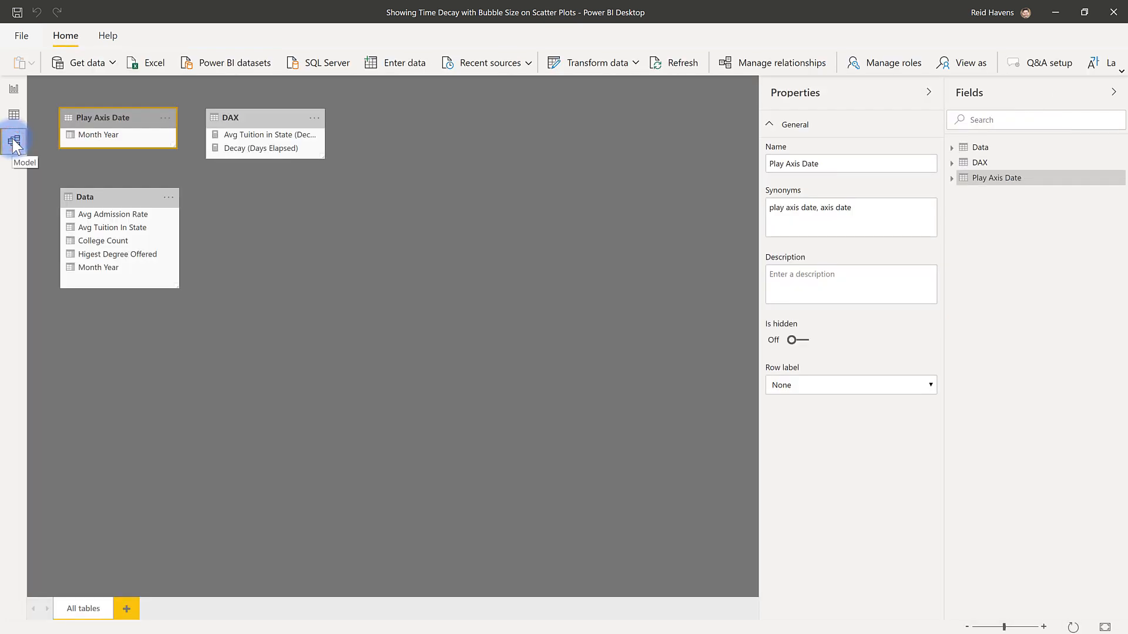
Locate the Play Axis field and run the scatter plot's month-by-month animation, then pause it
{"action": "left_click", "coordinate": [14, 88]}
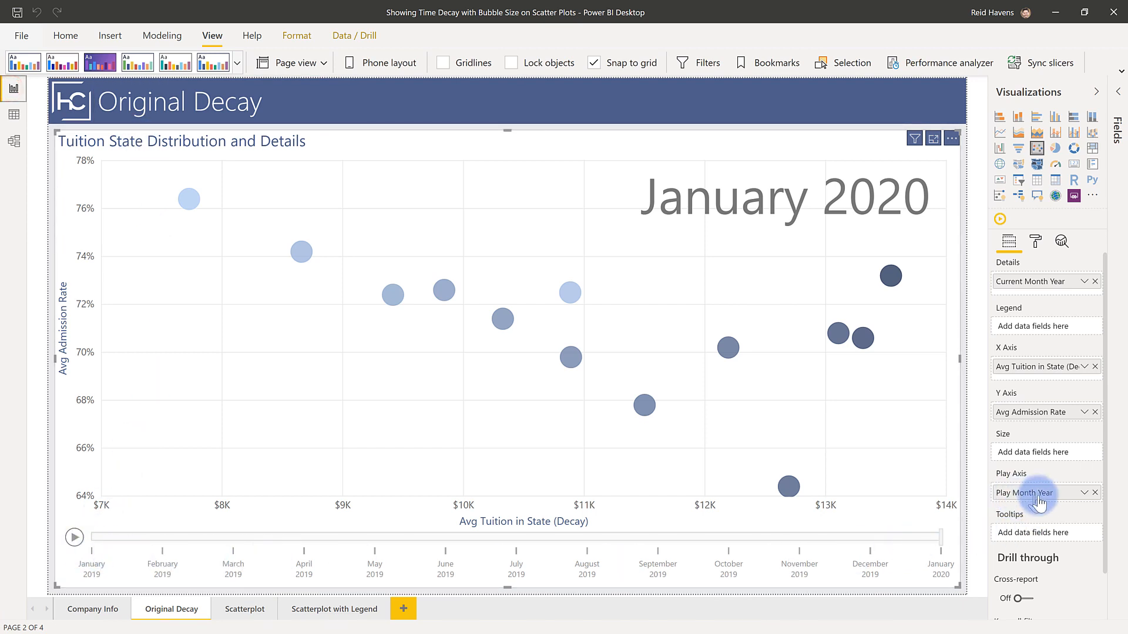
{"action": "left_click", "coordinate": [1110, 92]}
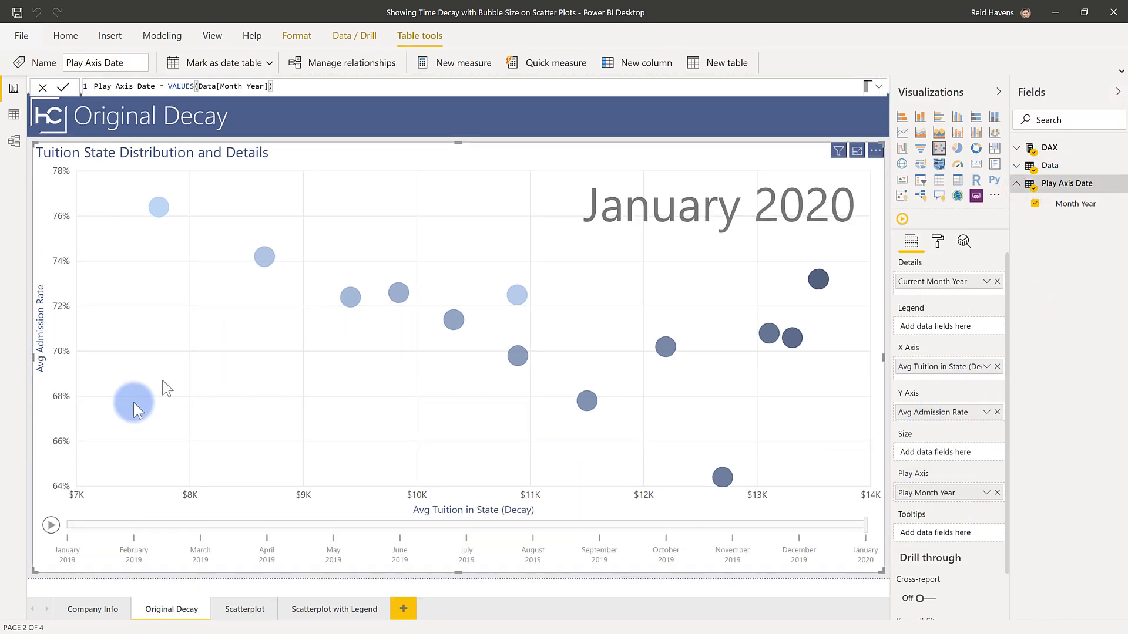
{"action": "left_click", "coordinate": [50, 525]}
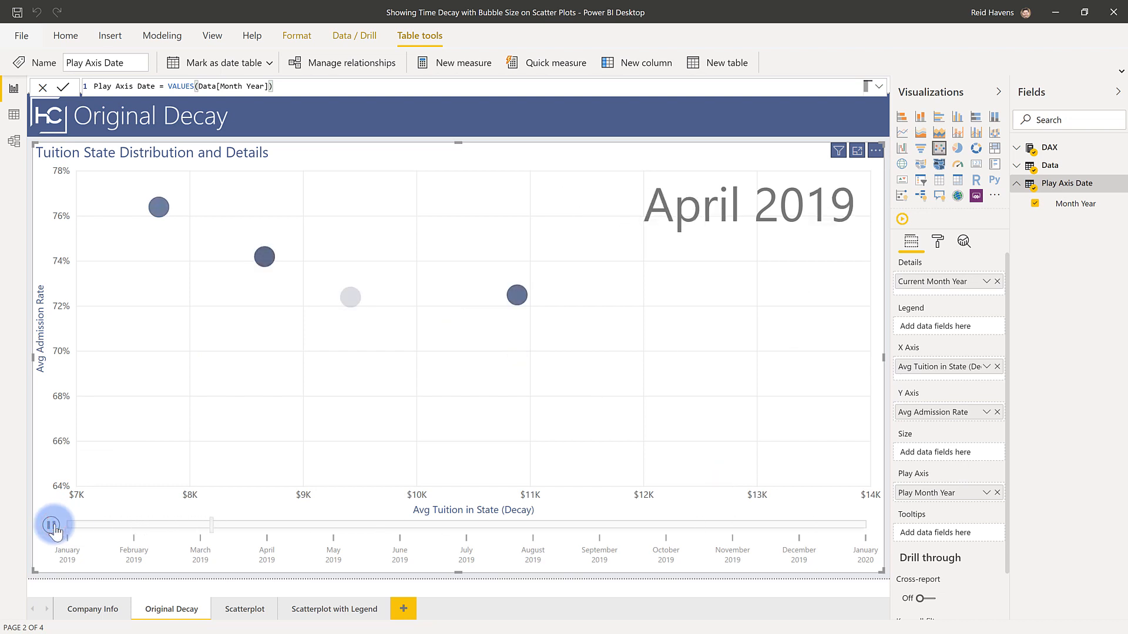
{"action": "left_click", "coordinate": [50, 525]}
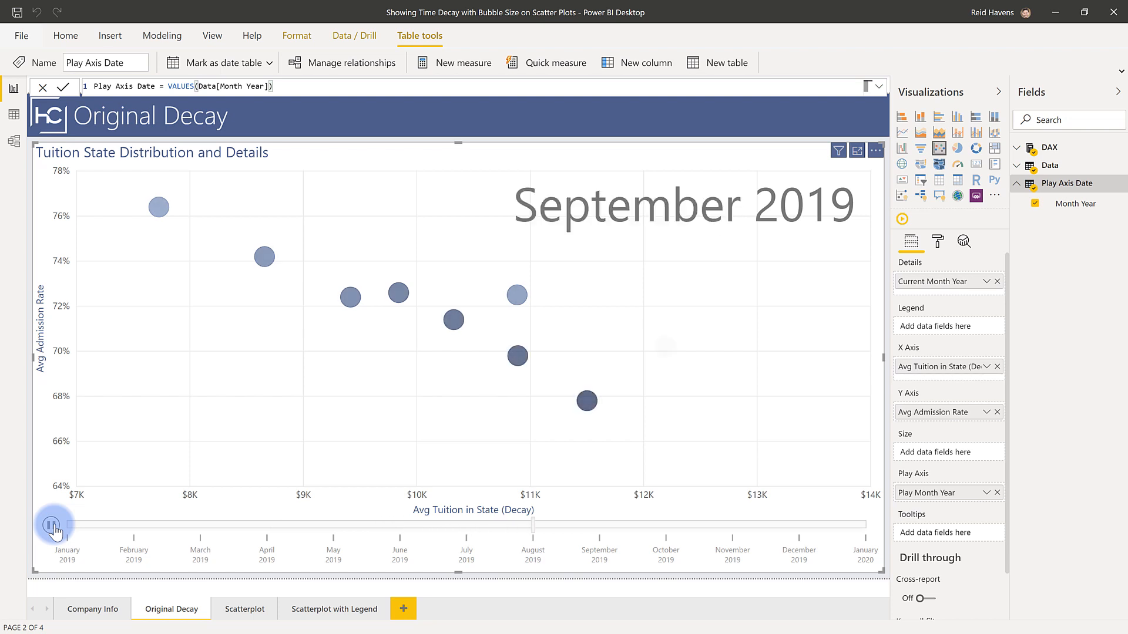
{"action": "left_click", "coordinate": [52, 523]}
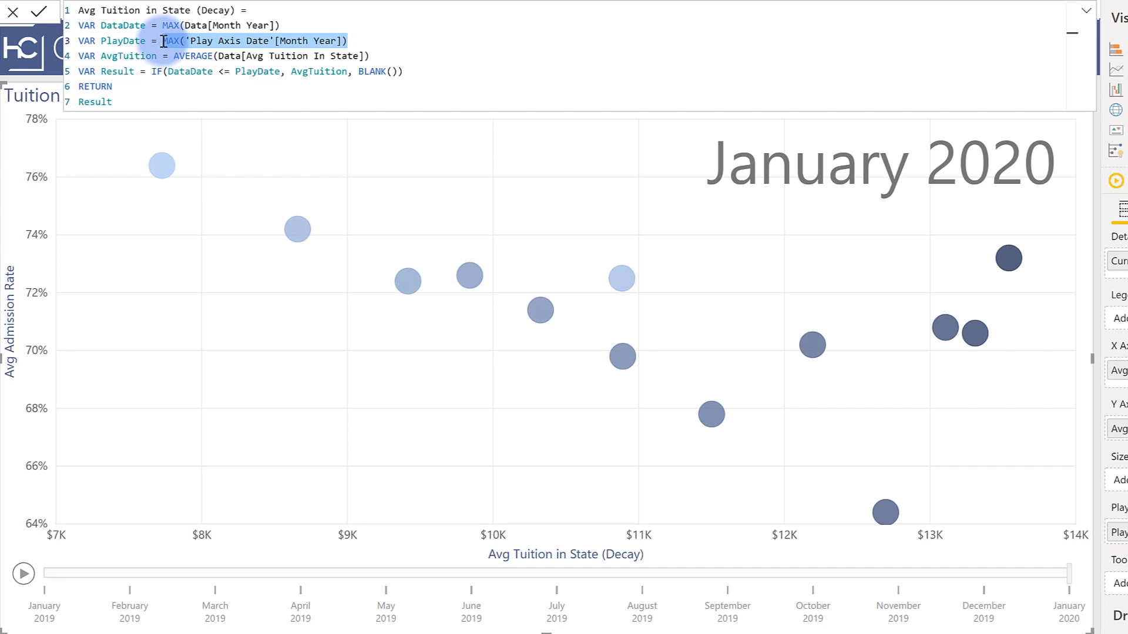
Highlight the PlayDate and variable logic in Avg Tuition in State (Decay), then replay to January 2020
{"action": "left_click", "coordinate": [251, 56]}
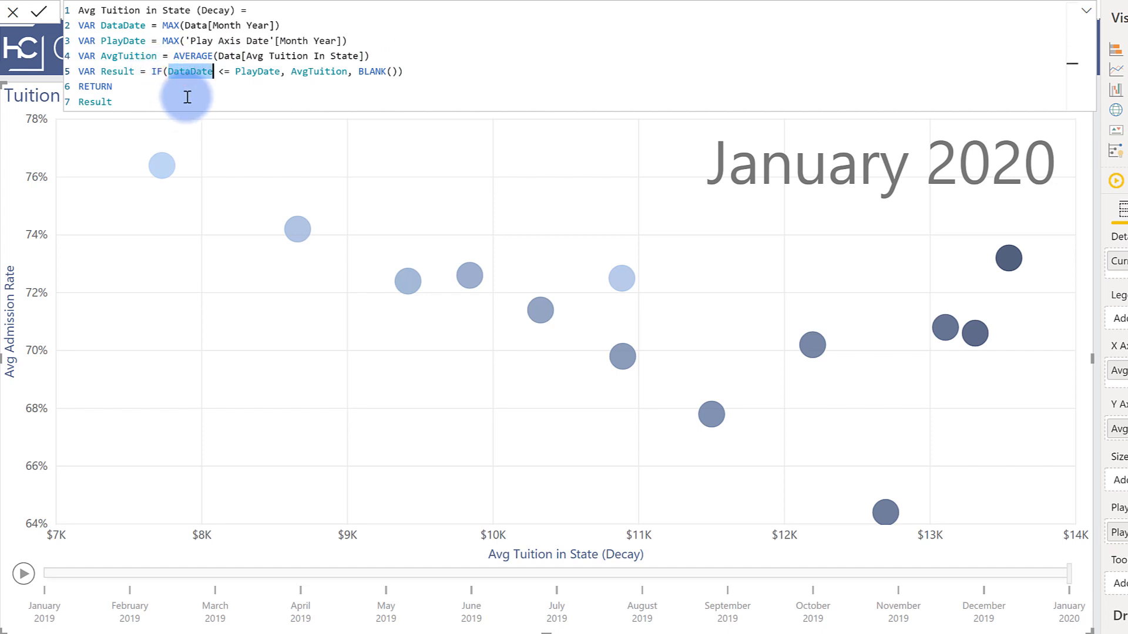
{"action": "mouse_move", "coordinate": [254, 261]}
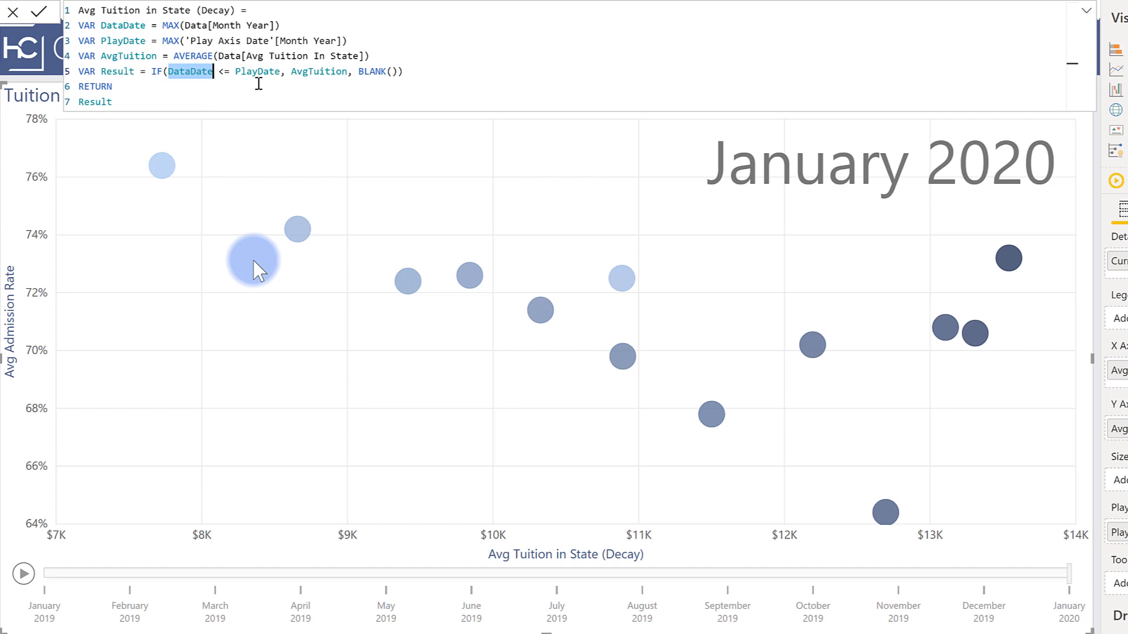
{"action": "mouse_move", "coordinate": [216, 587]}
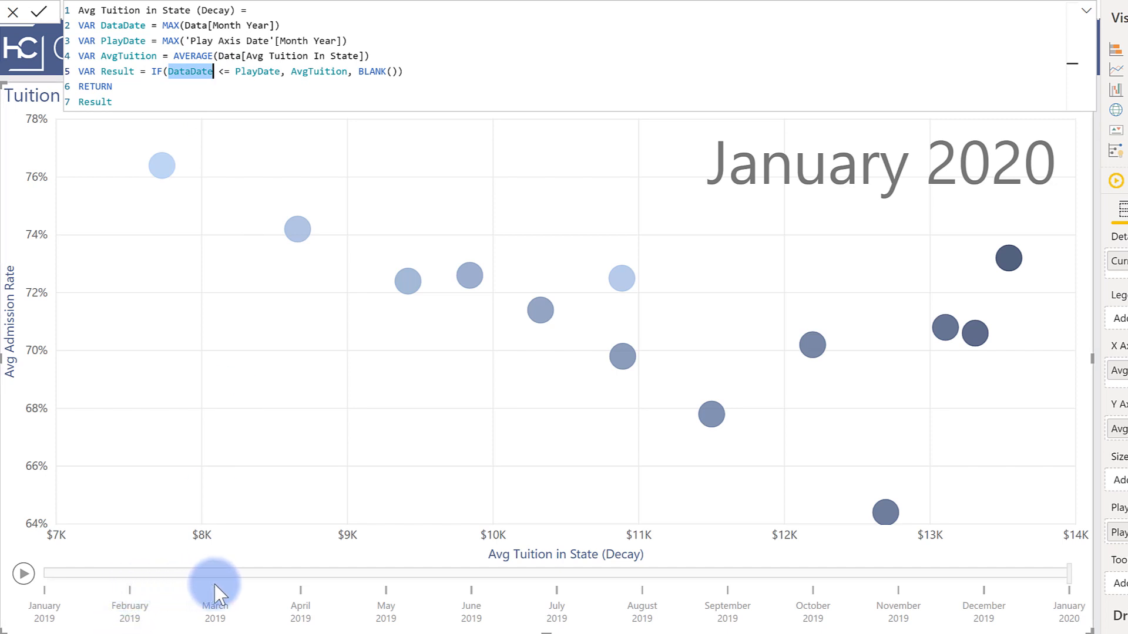
{"action": "mouse_move", "coordinate": [231, 42]}
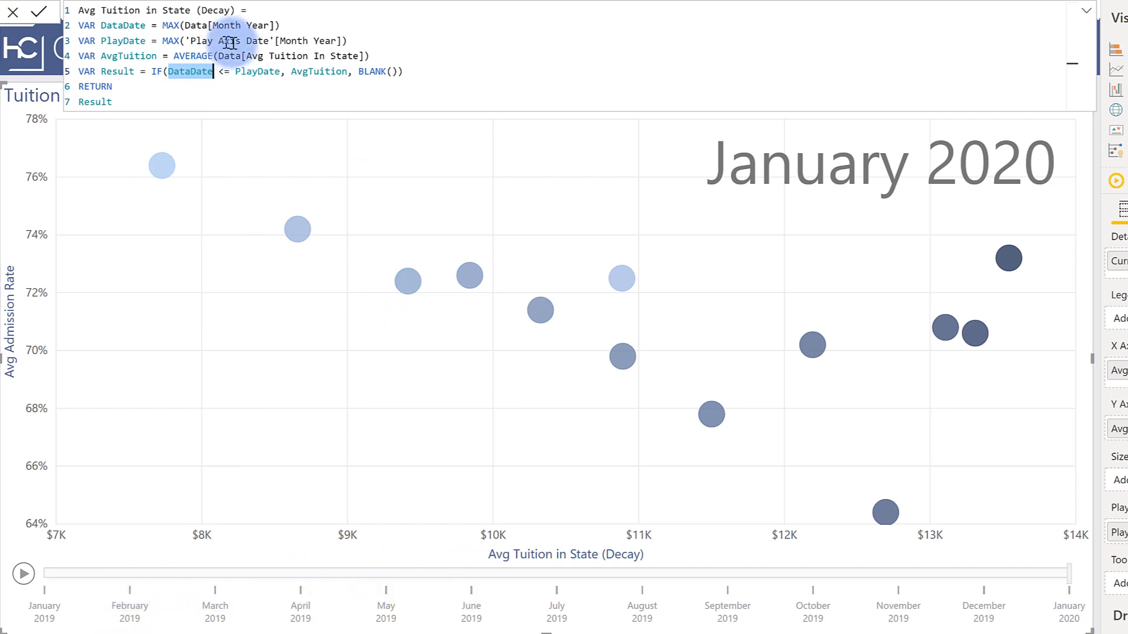
{"action": "double_click", "coordinate": [319, 72]}
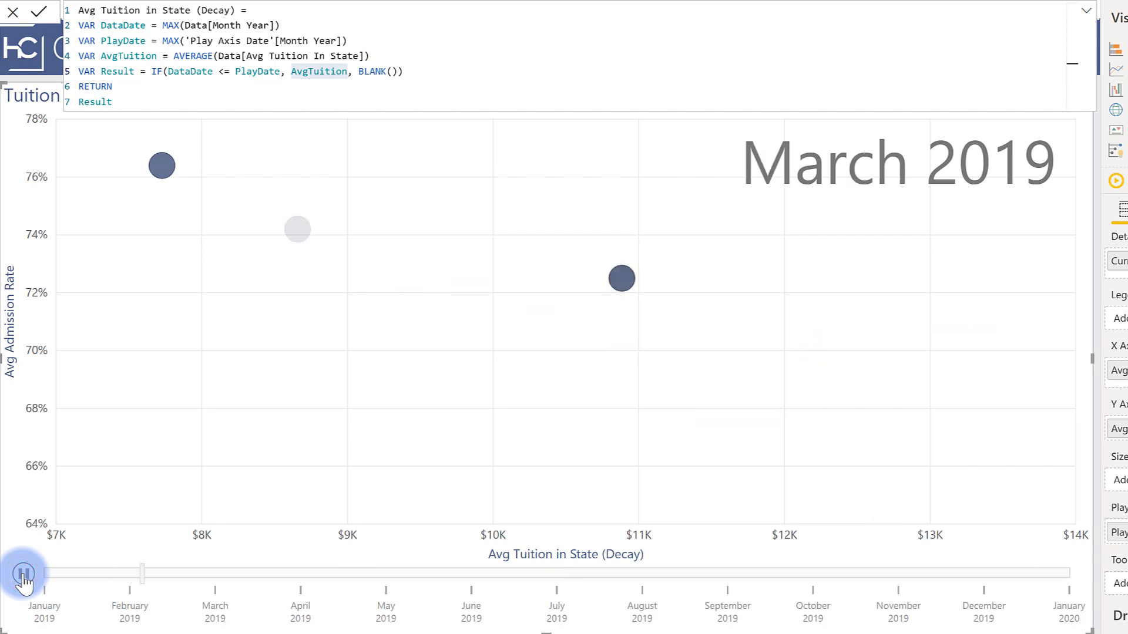
{"action": "left_click", "coordinate": [23, 572]}
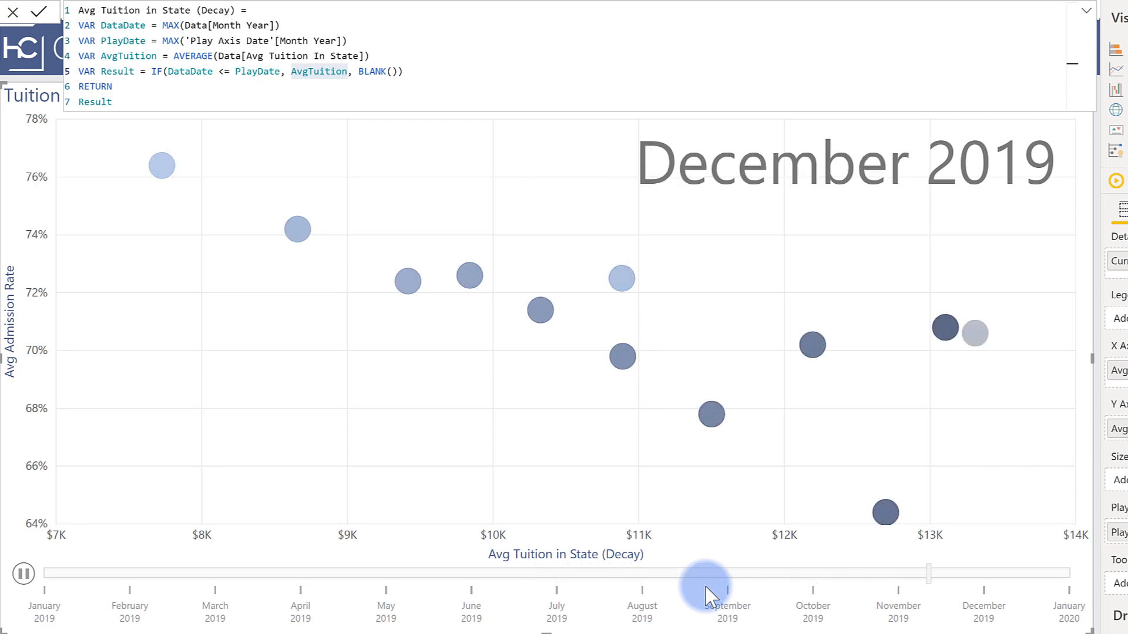
{"action": "left_click", "coordinate": [23, 573]}
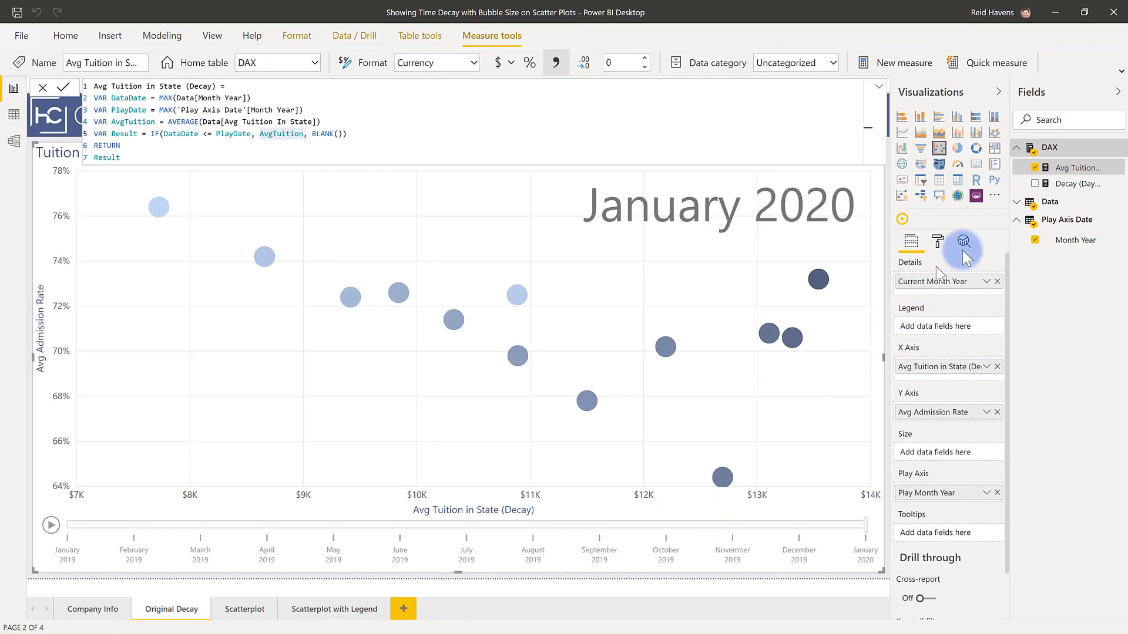
Review the Data colors scale on Decay (Days Elapsed), then bring up that measure's formula
{"action": "left_click", "coordinate": [939, 242]}
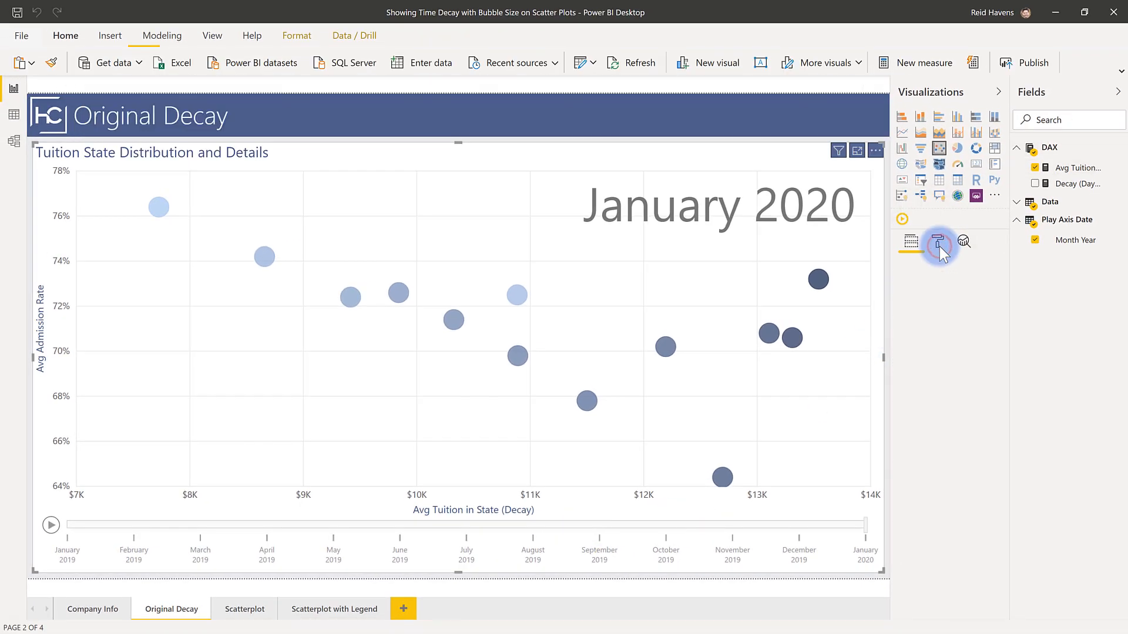
{"action": "left_click", "coordinate": [937, 242]}
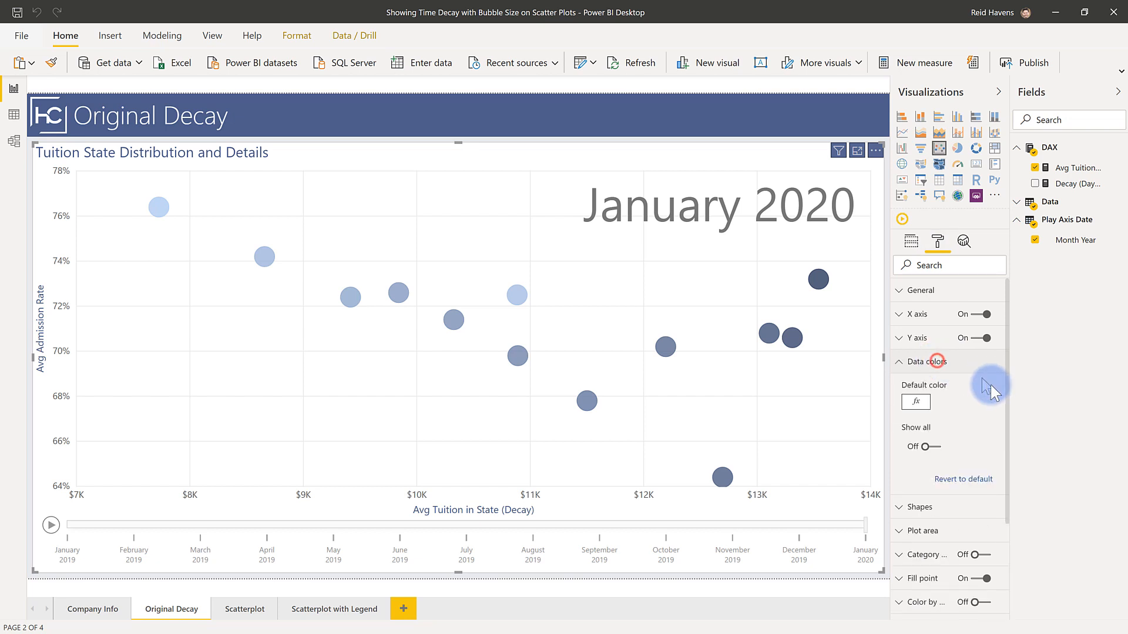
{"action": "mouse_move", "coordinate": [1007, 397]}
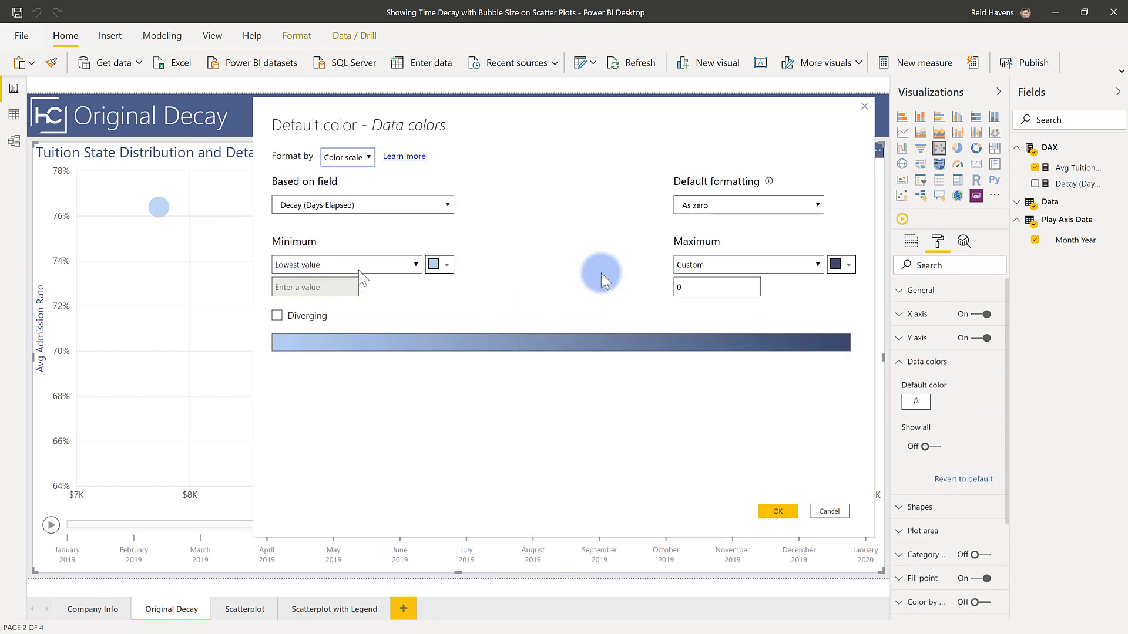
{"action": "mouse_move", "coordinate": [393, 248]}
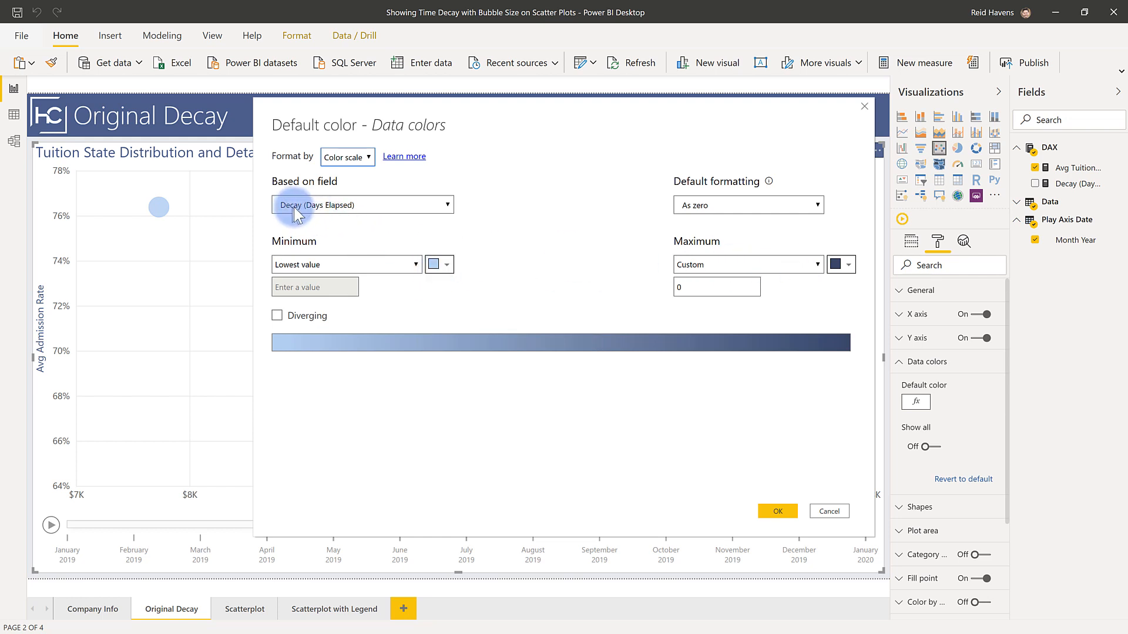
{"action": "left_click", "coordinate": [777, 511]}
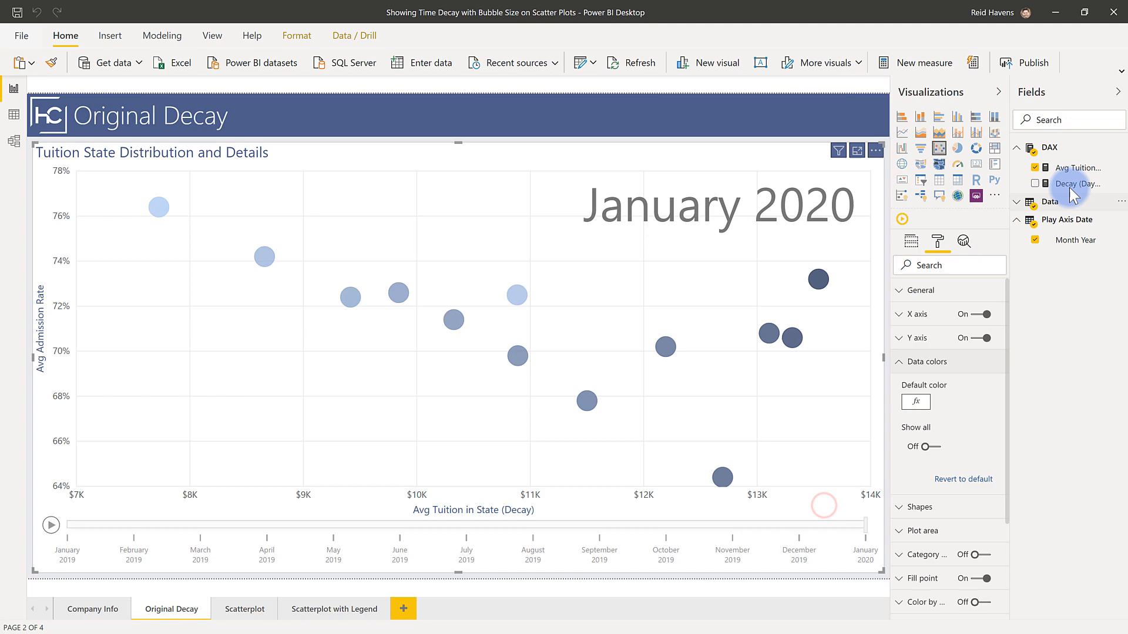
{"action": "double_click", "coordinate": [1072, 183]}
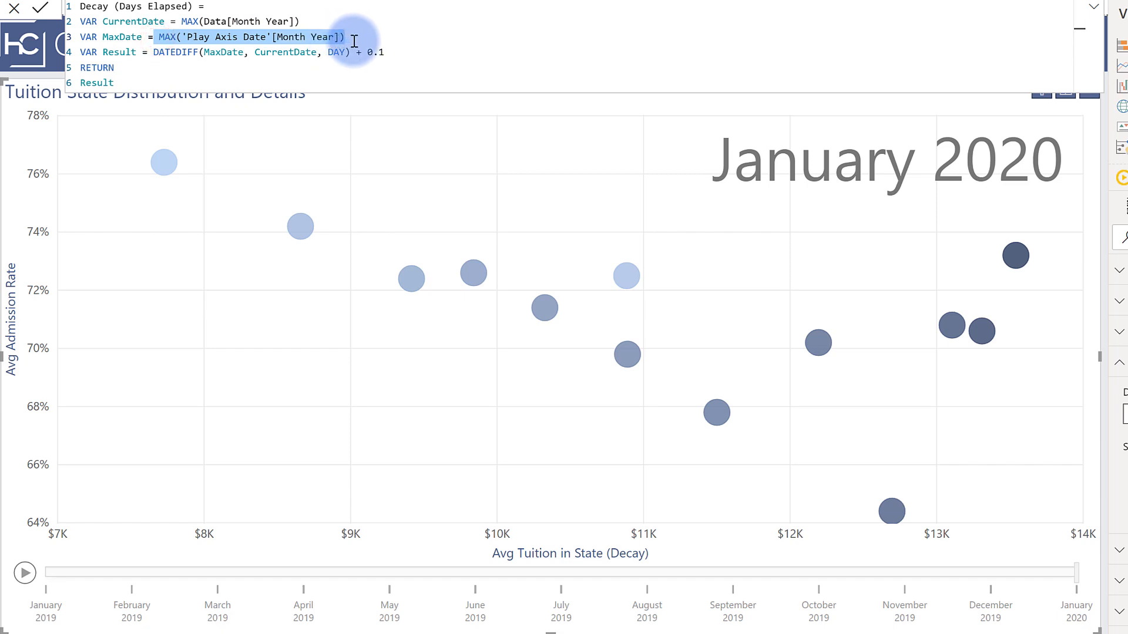
{"action": "mouse_move", "coordinate": [234, 52]}
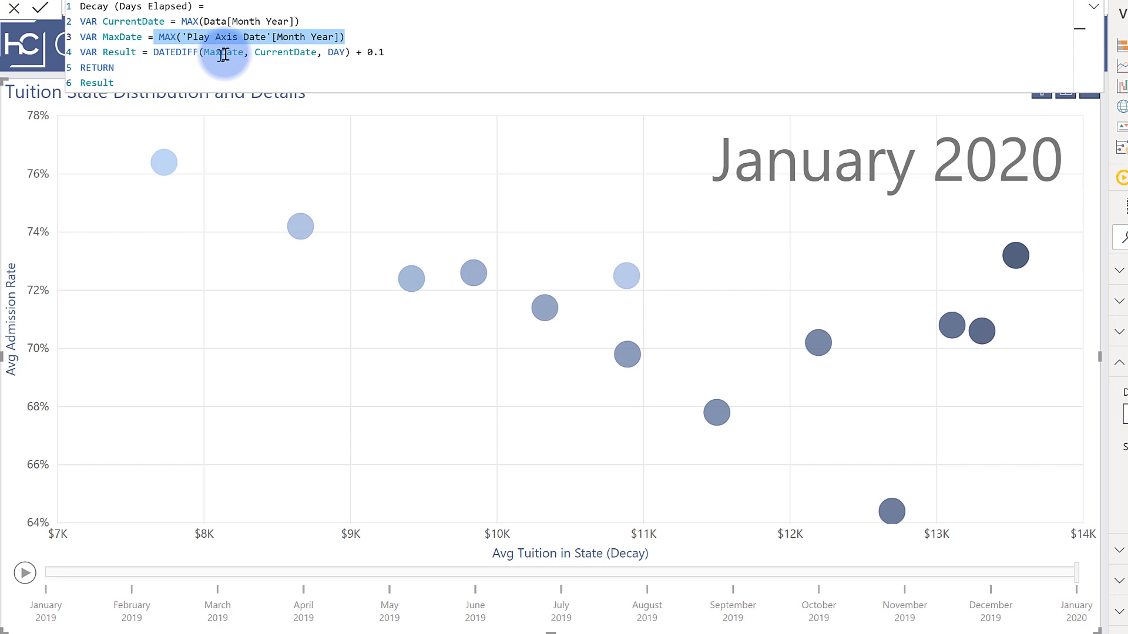
Highlight the MaxDate and CurrentDate variables in the Decay (Days Elapsed) formula
{"action": "double_click", "coordinate": [223, 51]}
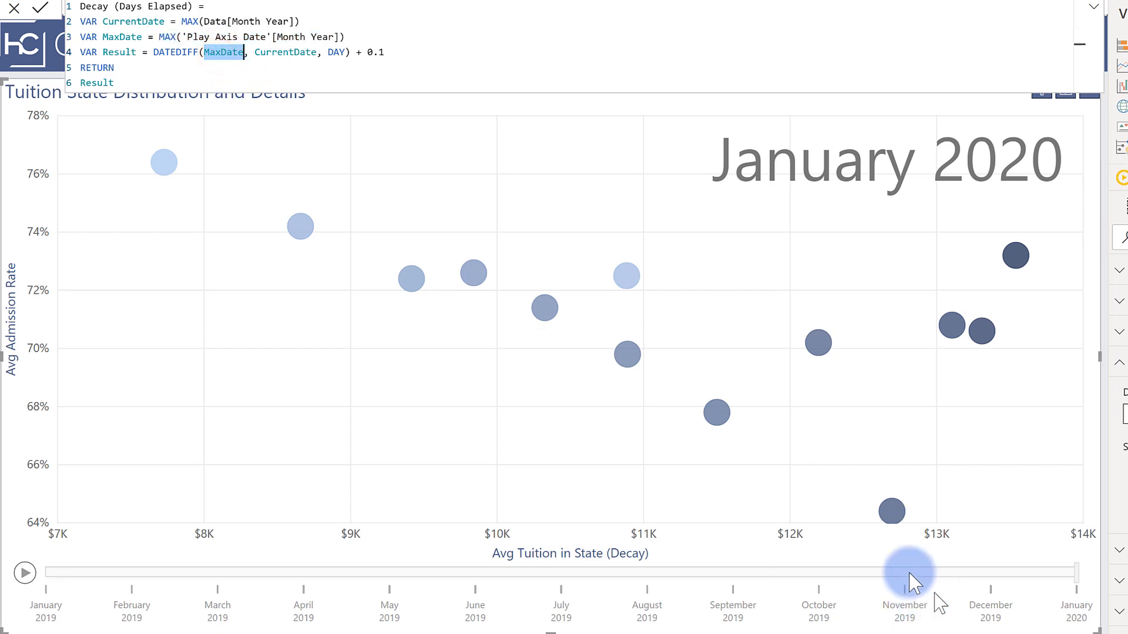
{"action": "mouse_move", "coordinate": [1043, 607]}
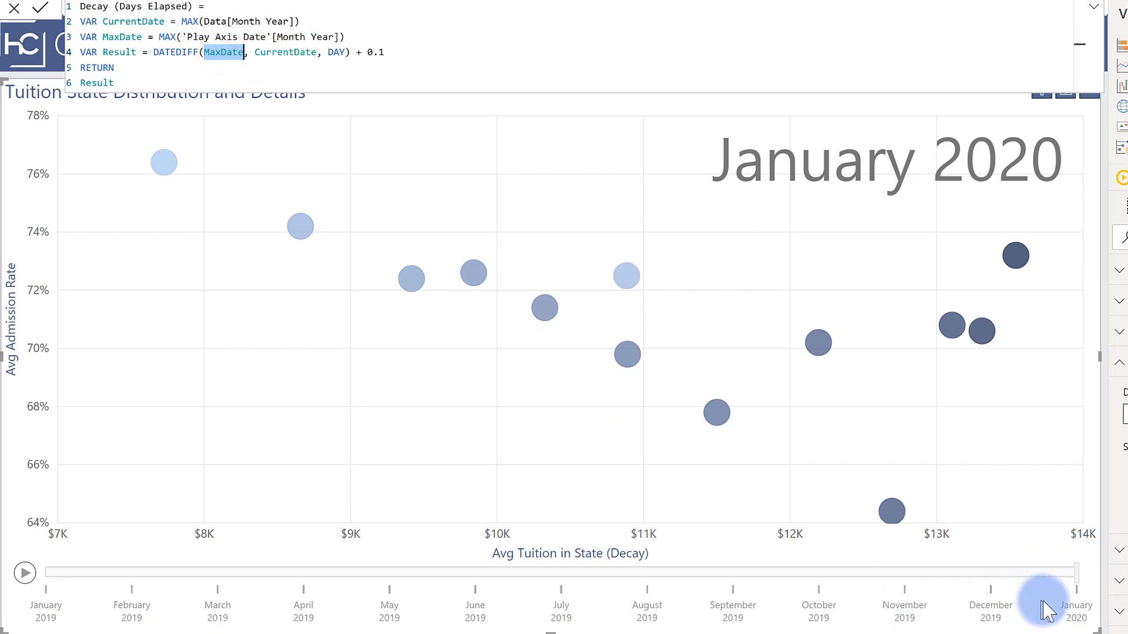
{"action": "double_click", "coordinate": [286, 51]}
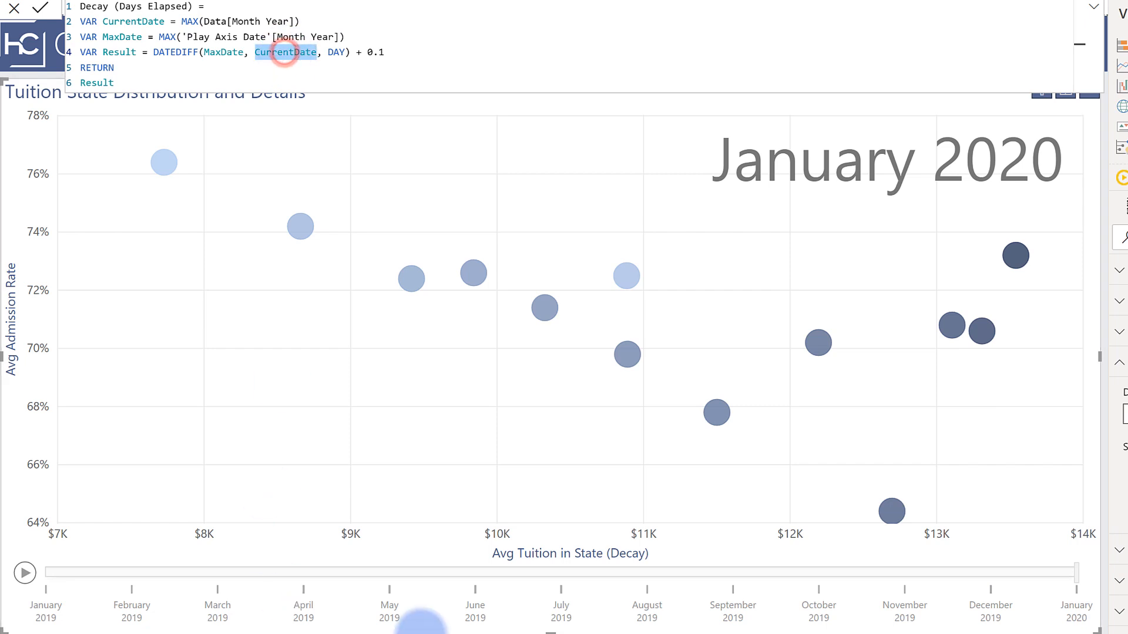
{"action": "mouse_move", "coordinate": [403, 601]}
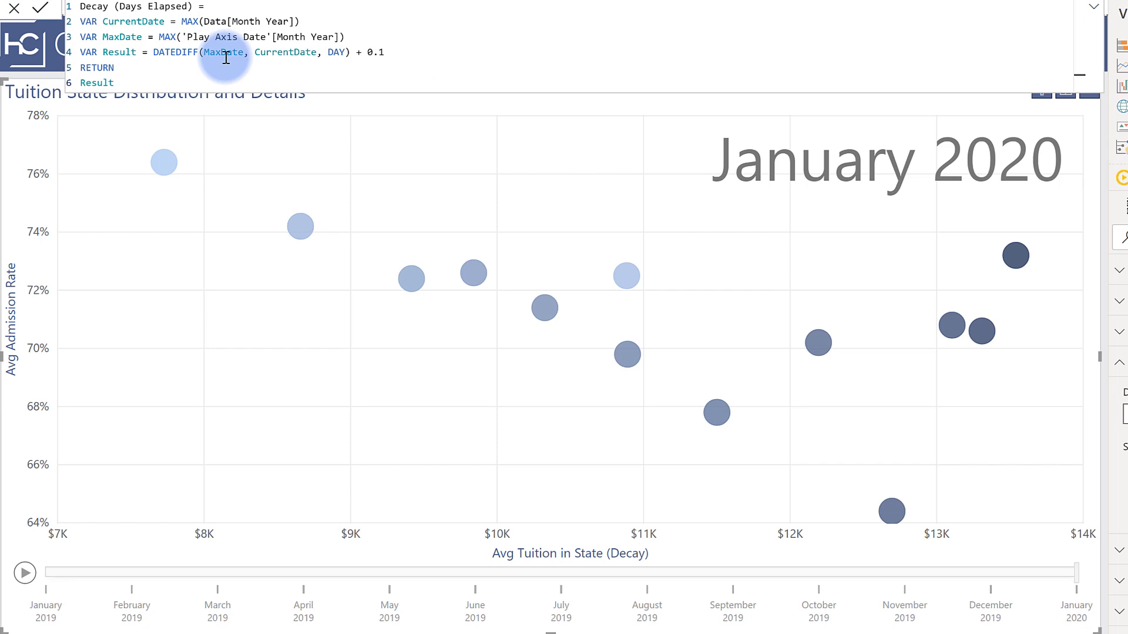
{"action": "mouse_move", "coordinate": [291, 51]}
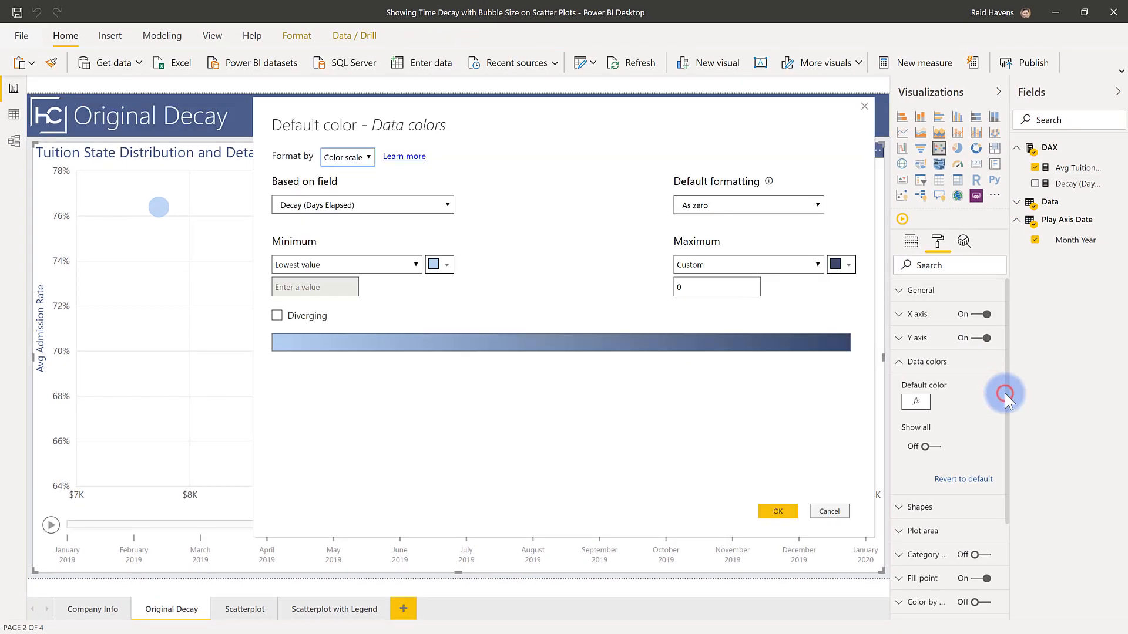
Reopen the Default color scale showing Decay (Days Elapsed) with a custom maximum of 0
{"action": "left_click", "coordinate": [717, 287]}
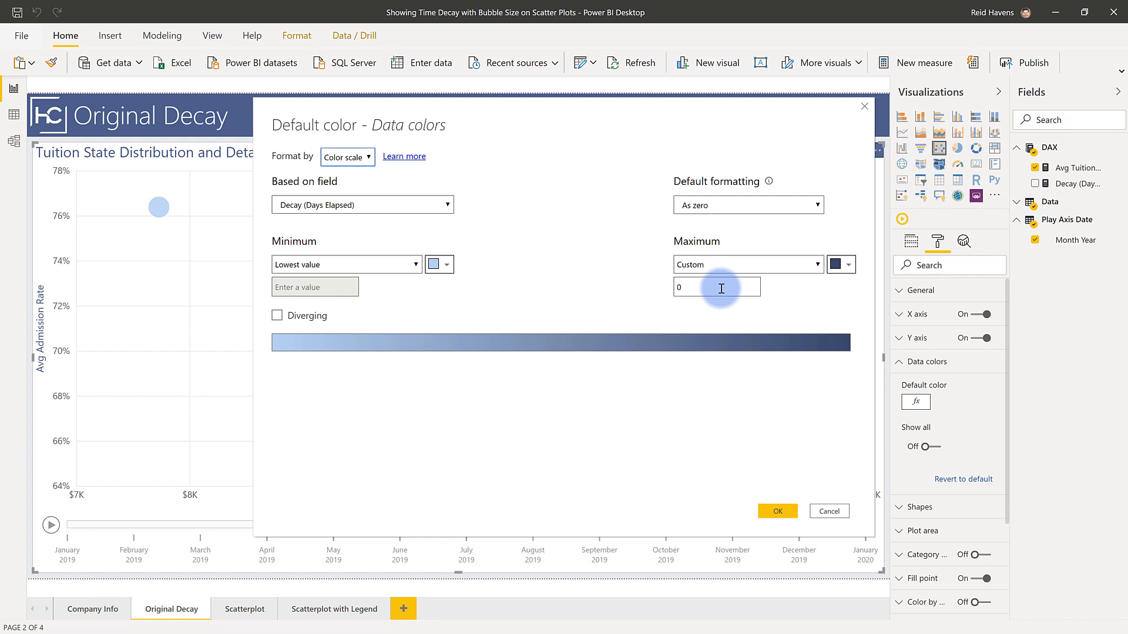
{"action": "mouse_move", "coordinate": [827, 360]}
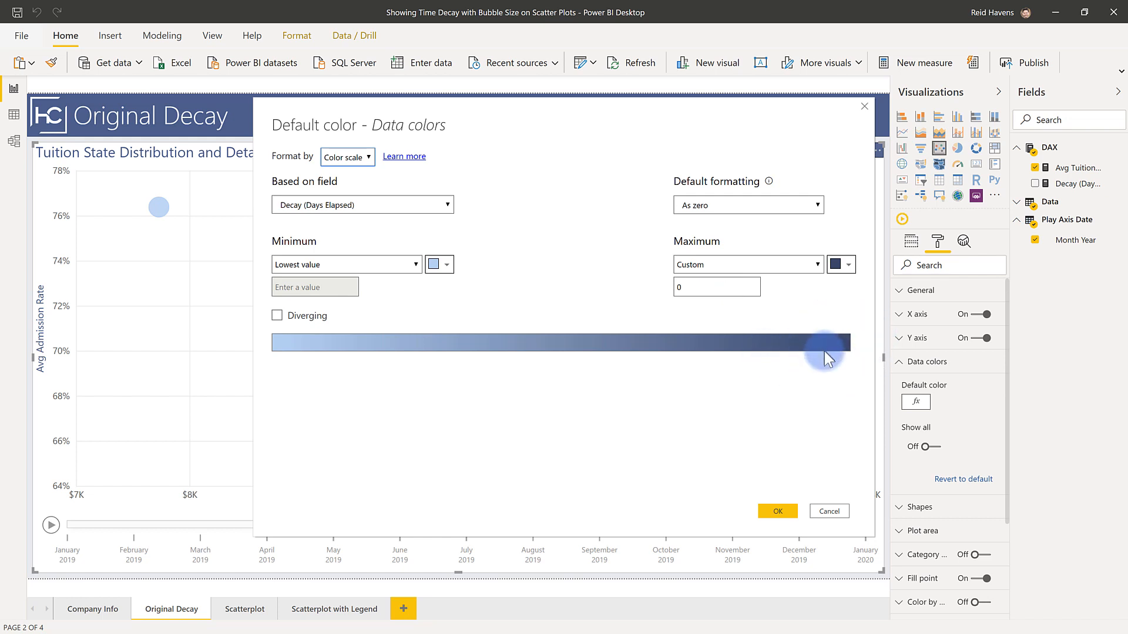
{"action": "mouse_move", "coordinate": [473, 298]}
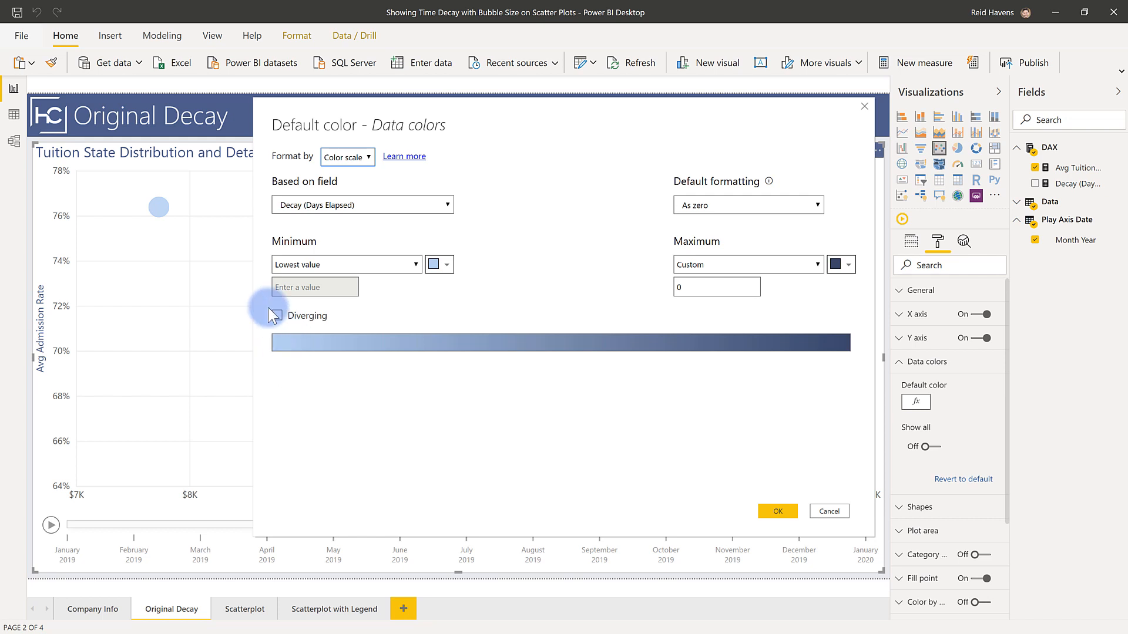
{"action": "mouse_move", "coordinate": [386, 424]}
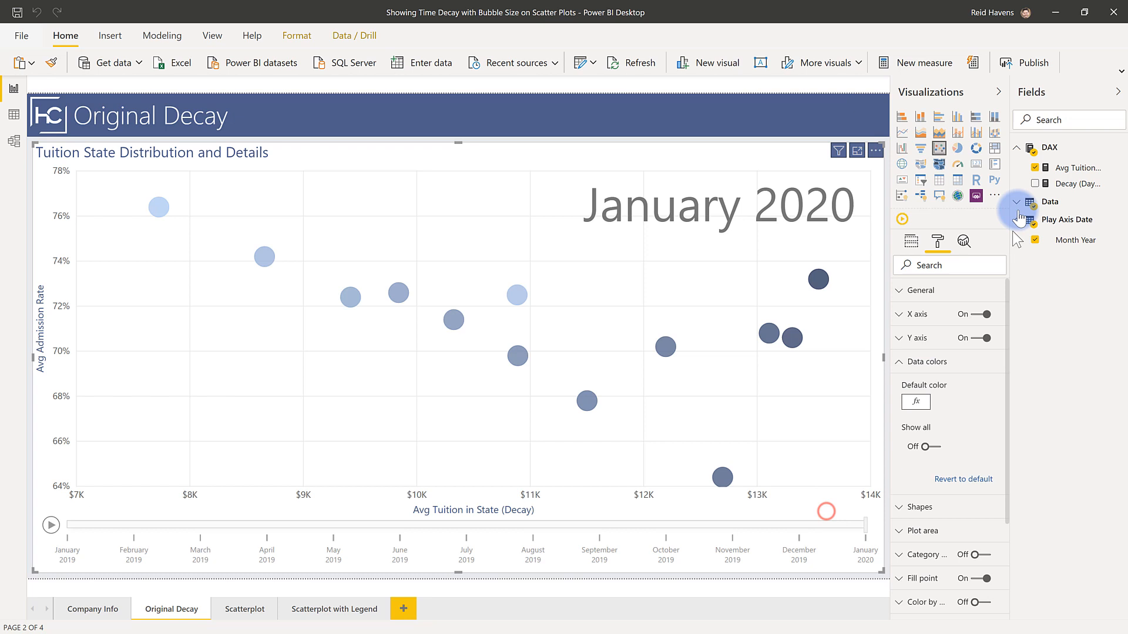
Run the Scatterplot with Color and Size Decay animation through to January 2020
{"action": "left_click", "coordinate": [1077, 184]}
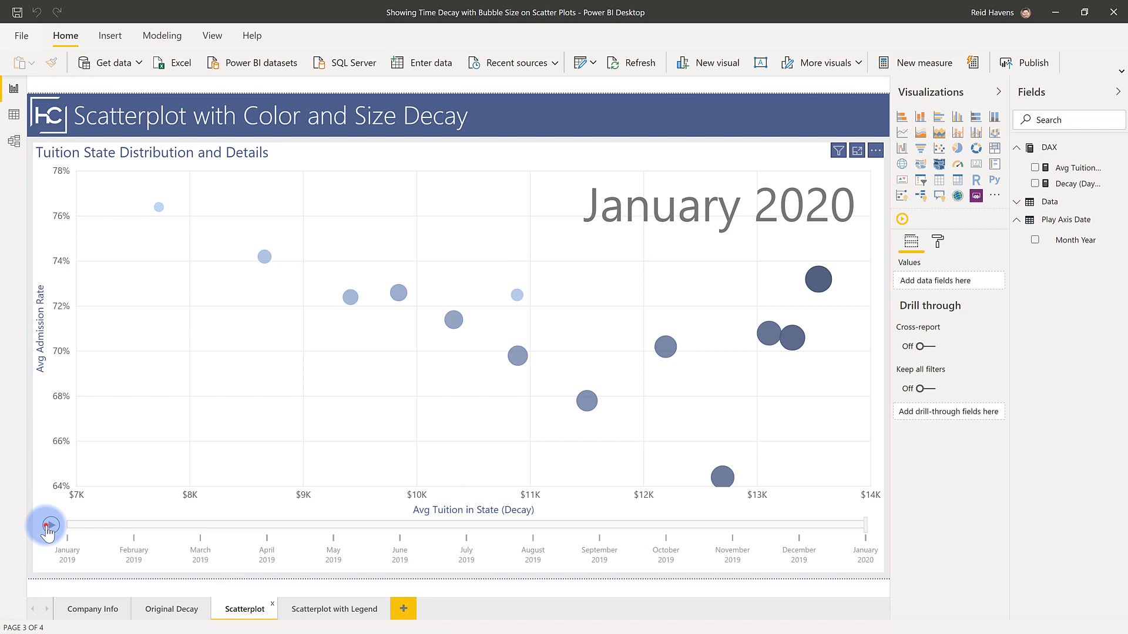
{"action": "left_click", "coordinate": [47, 526]}
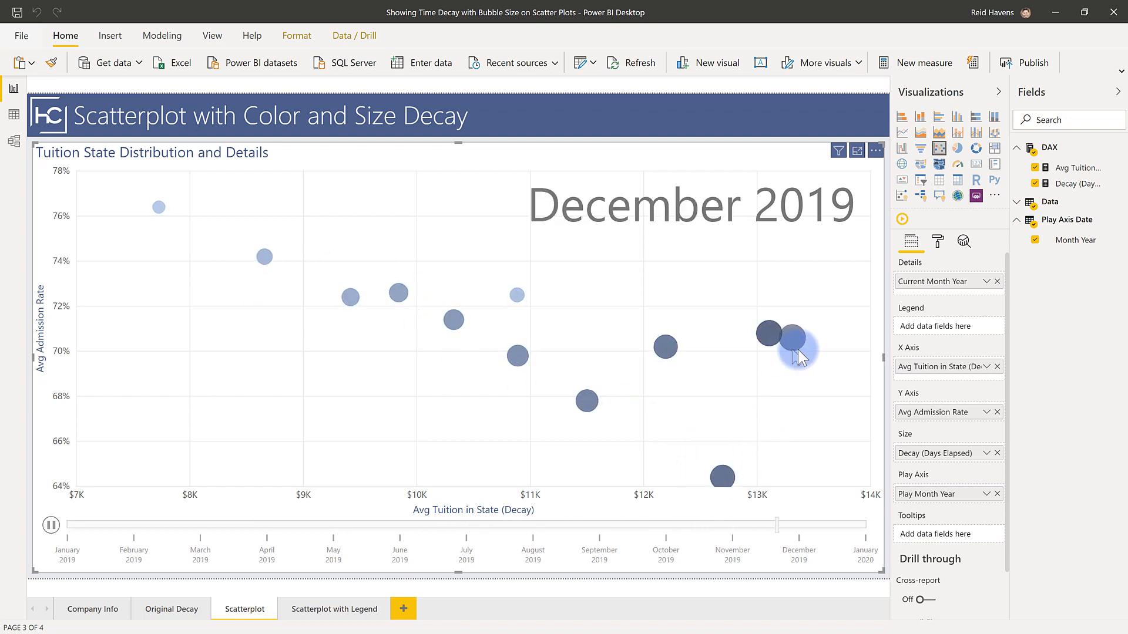
{"action": "left_click", "coordinate": [50, 525]}
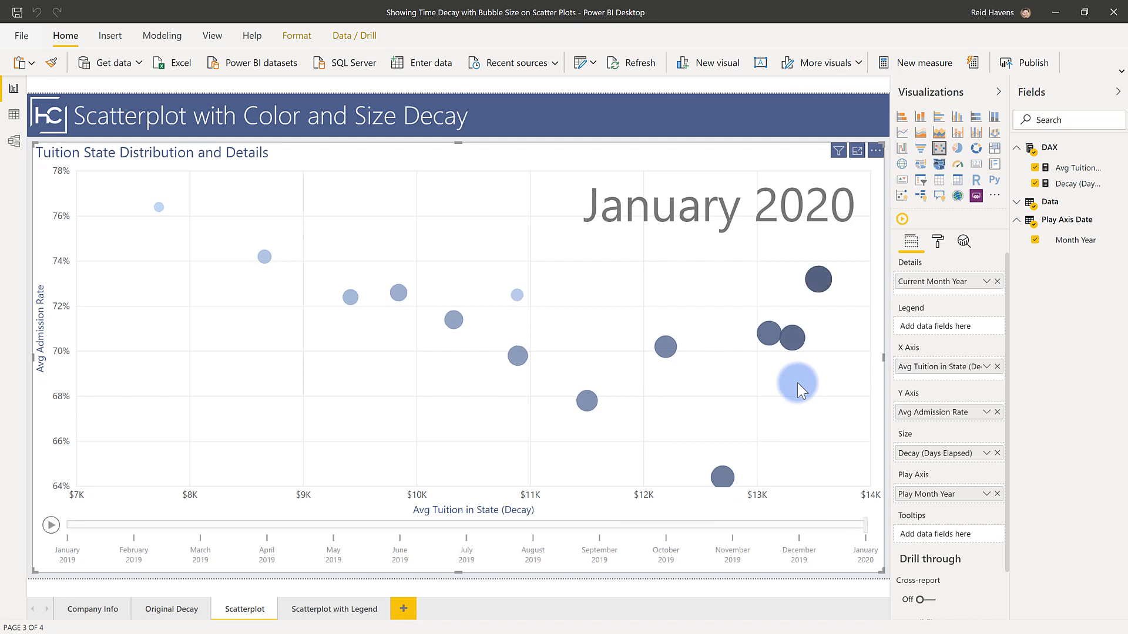
{"action": "mouse_move", "coordinate": [911, 438]}
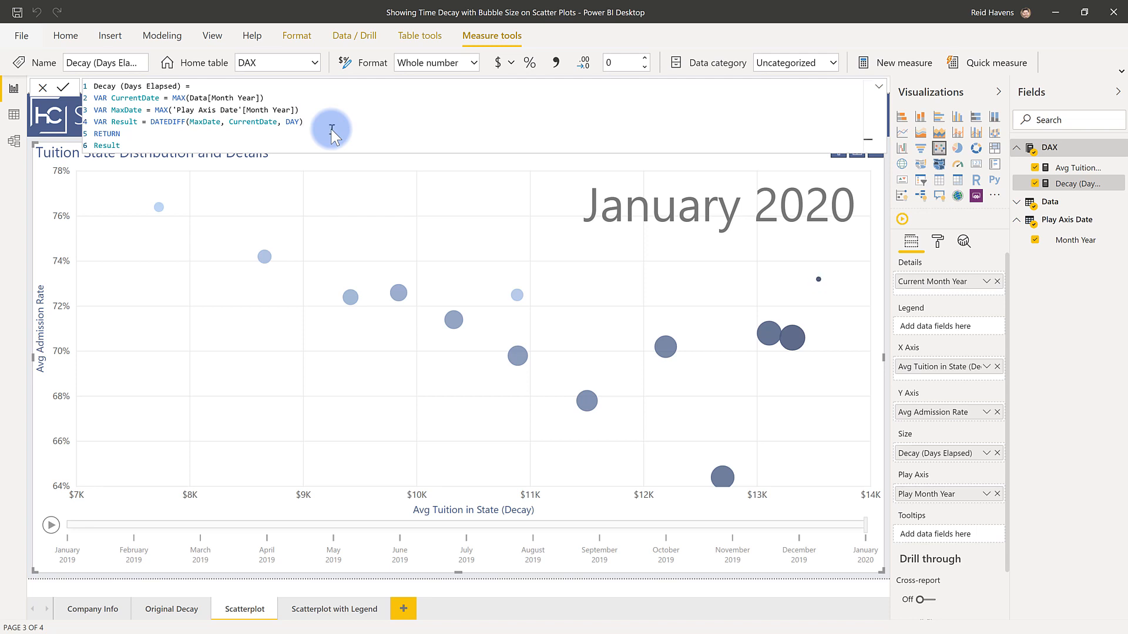
{"action": "mouse_move", "coordinate": [817, 279]}
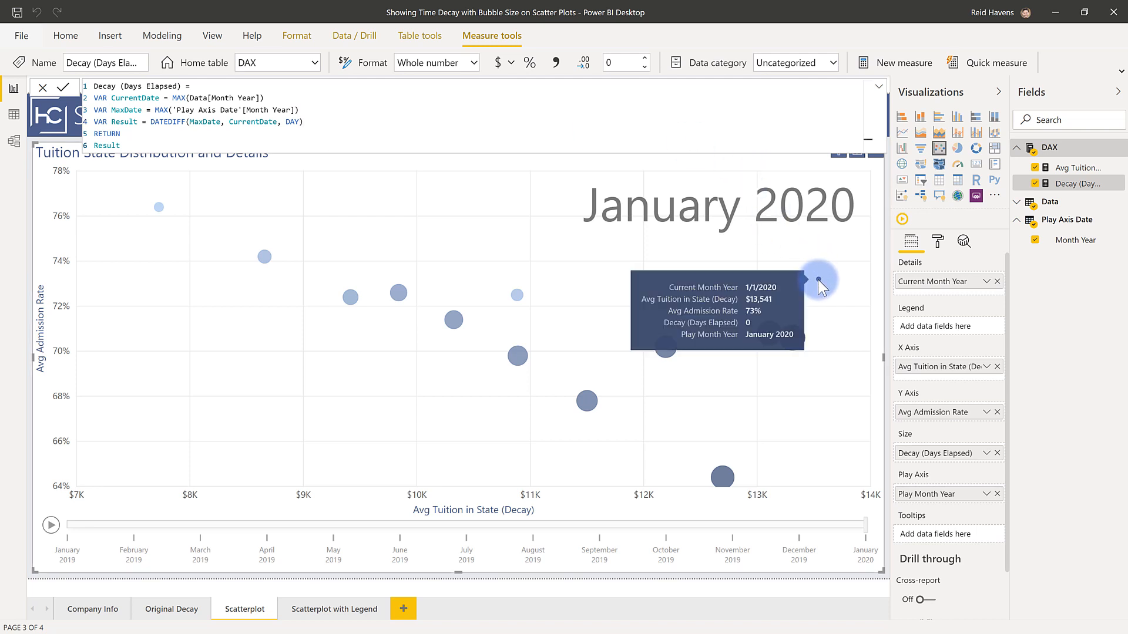
{"action": "mouse_move", "coordinate": [830, 280]}
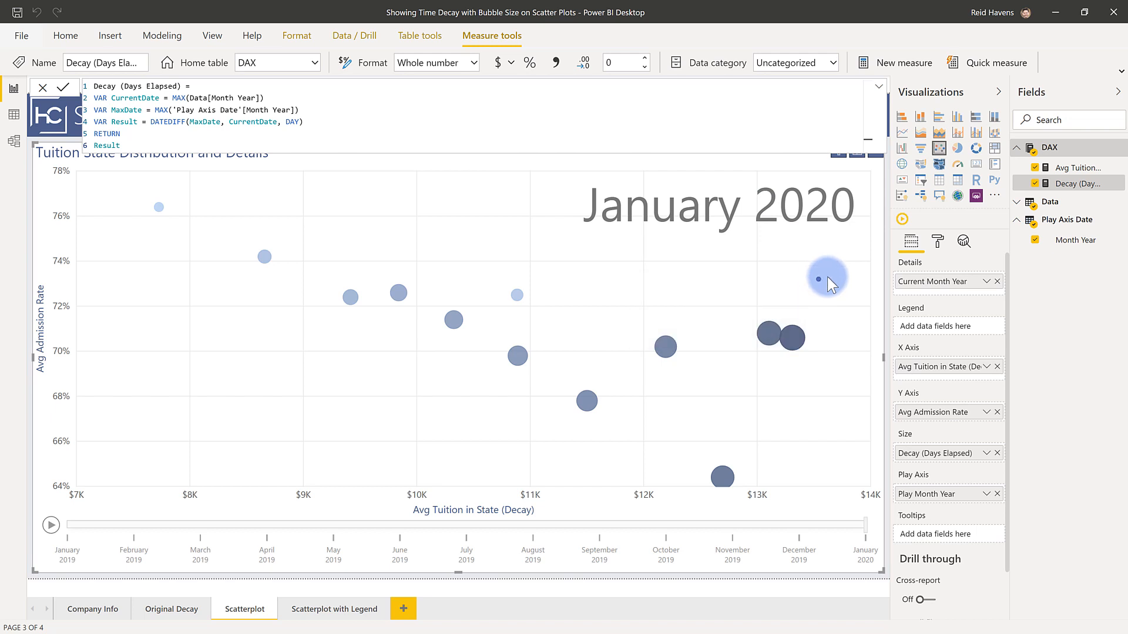
{"action": "mouse_move", "coordinate": [824, 280]}
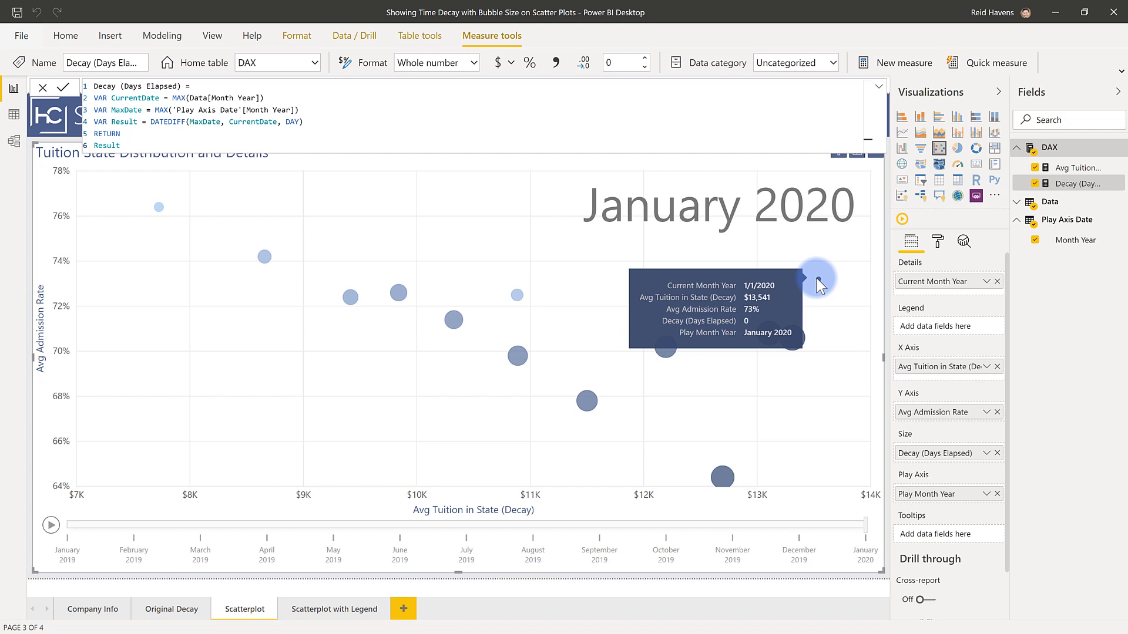
{"action": "mouse_move", "coordinate": [766, 334]}
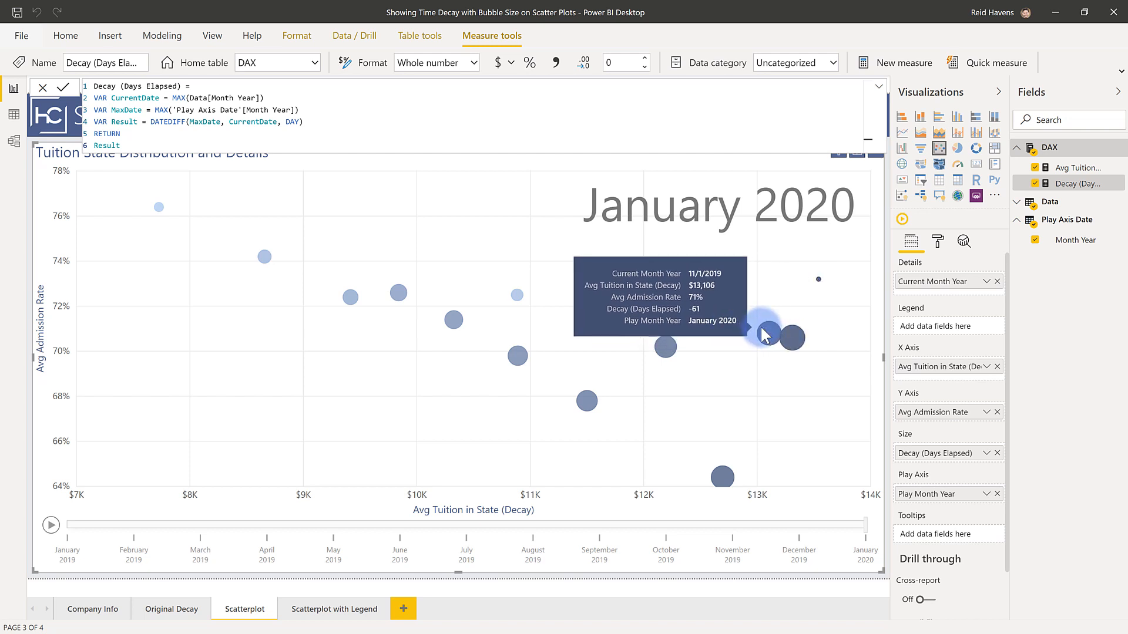
{"action": "mouse_move", "coordinate": [818, 279]}
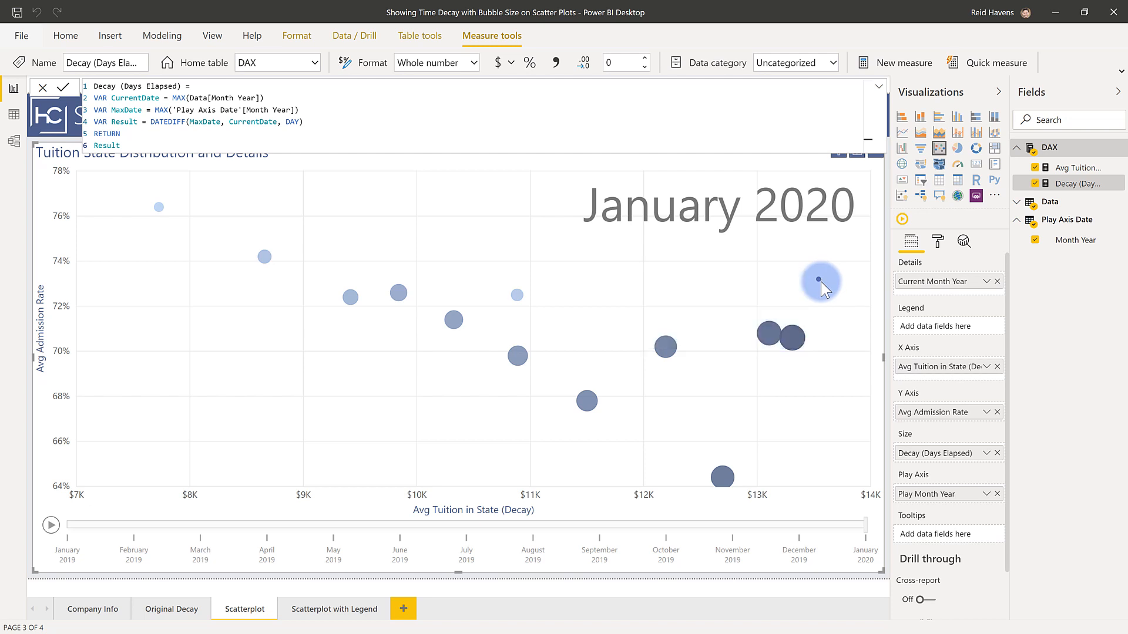
{"action": "mouse_move", "coordinate": [864, 403]}
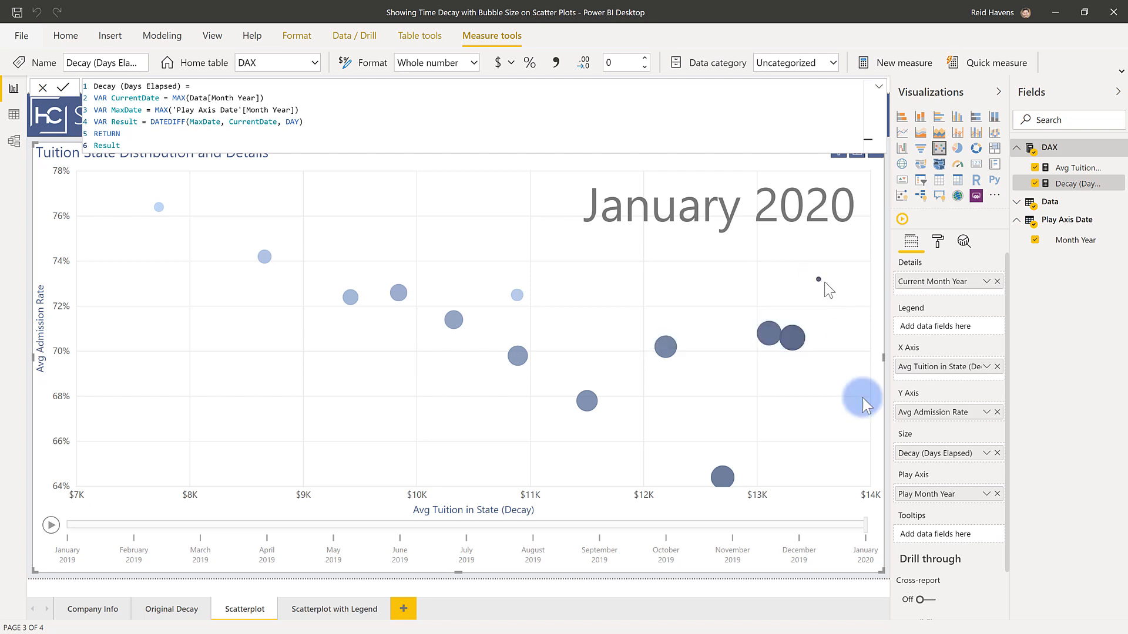
{"action": "mouse_move", "coordinate": [905, 471]}
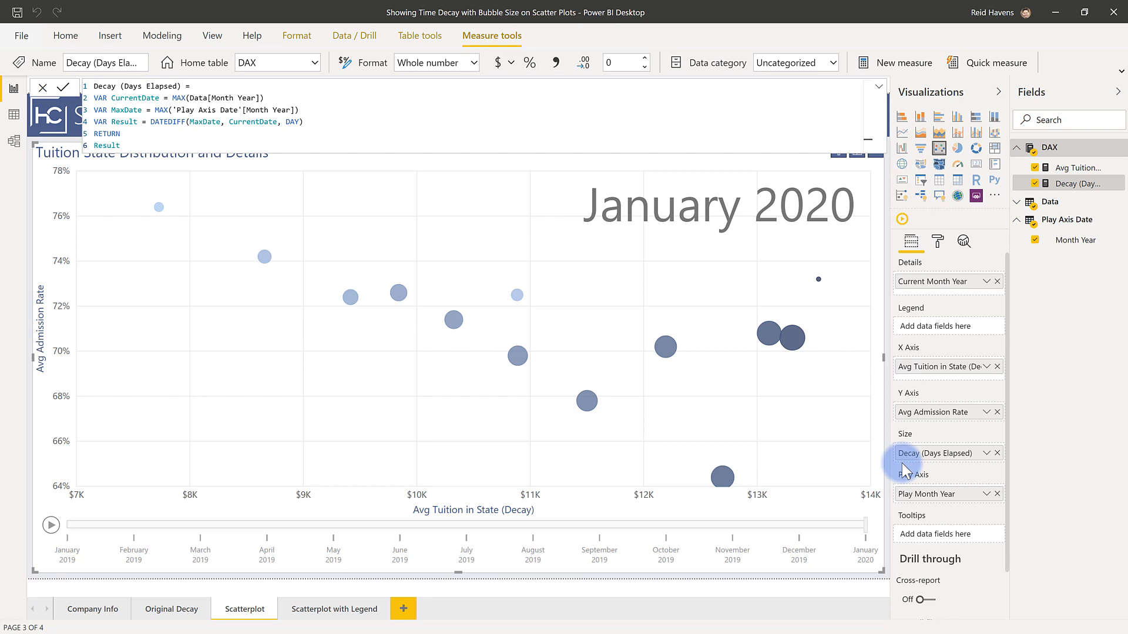
{"action": "mouse_move", "coordinate": [333, 139]}
{"action": "type", "text": " +"}
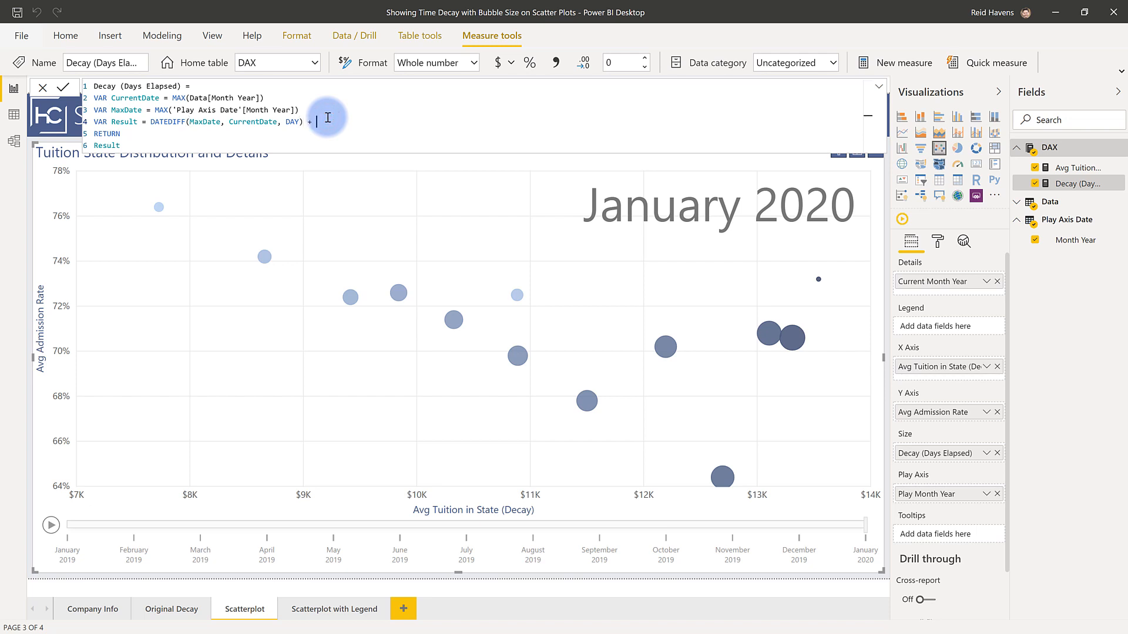
Append + 0.1 to the DATEDIFF result so the newest bubble keeps a visible size
{"action": "type", "text": "0.1"}
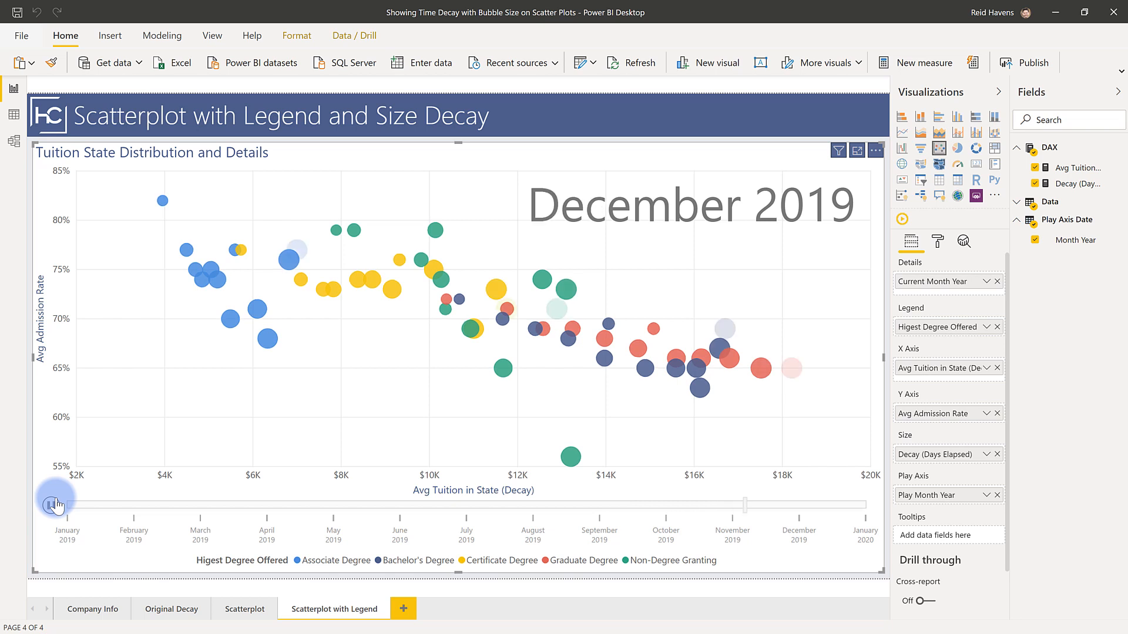
Pause the legend-coloured scatter animation once it reaches January 2020
{"action": "left_click", "coordinate": [55, 505]}
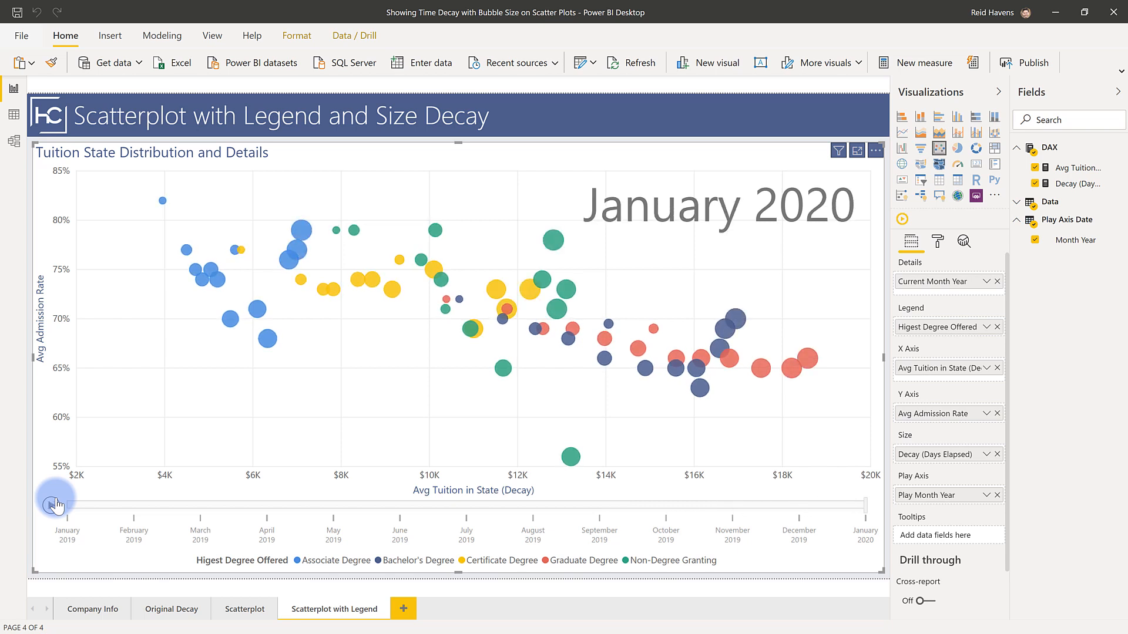